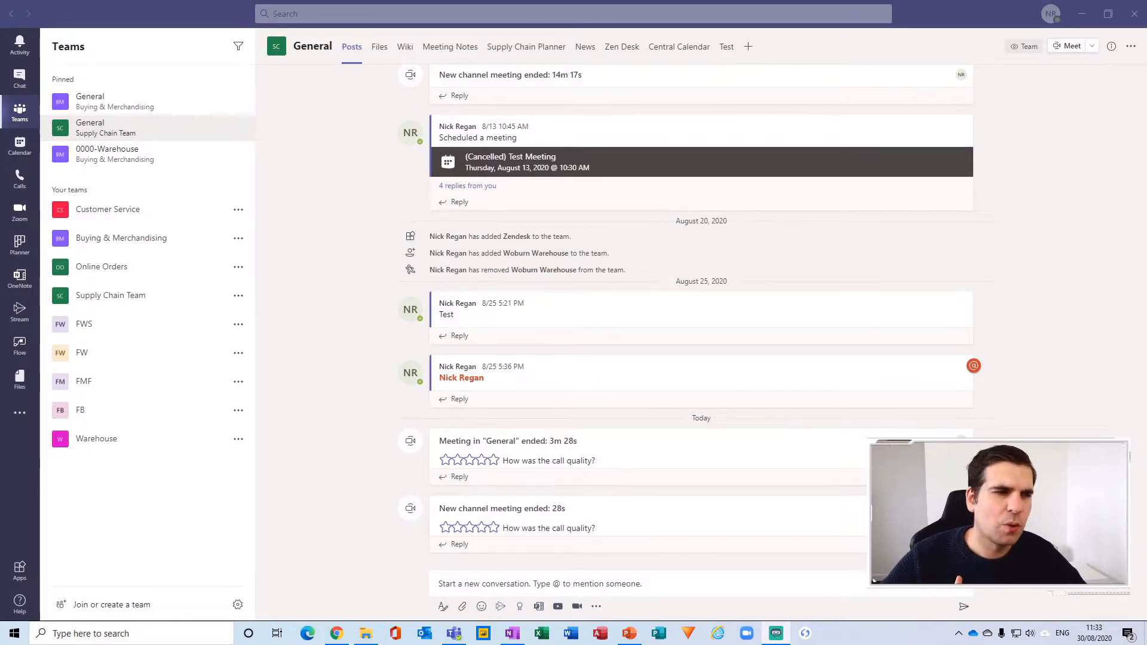
mouse_move(1065, 77)
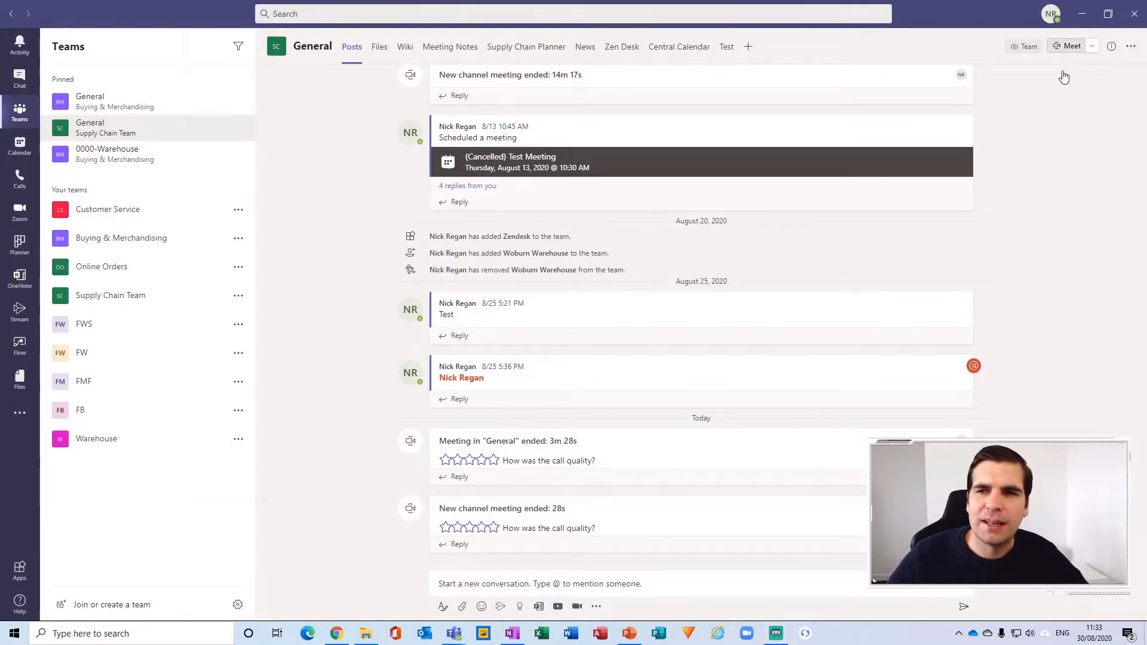
- Start a General channel meeting with the microphone off and join it
left_click(1068, 46)
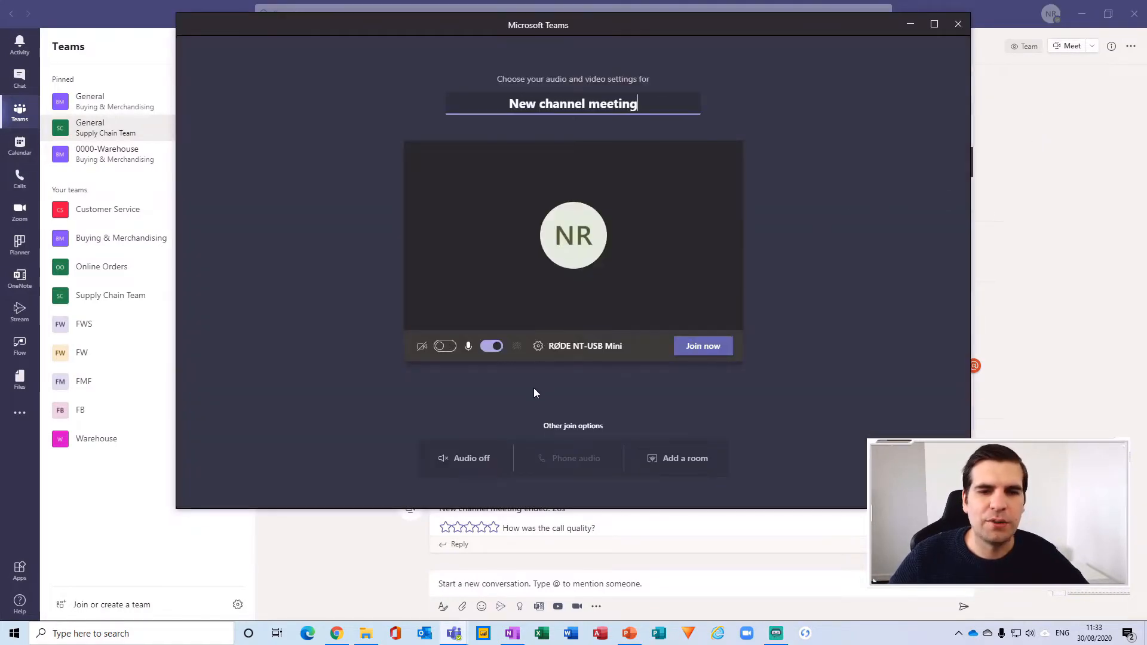
left_click(491, 345)
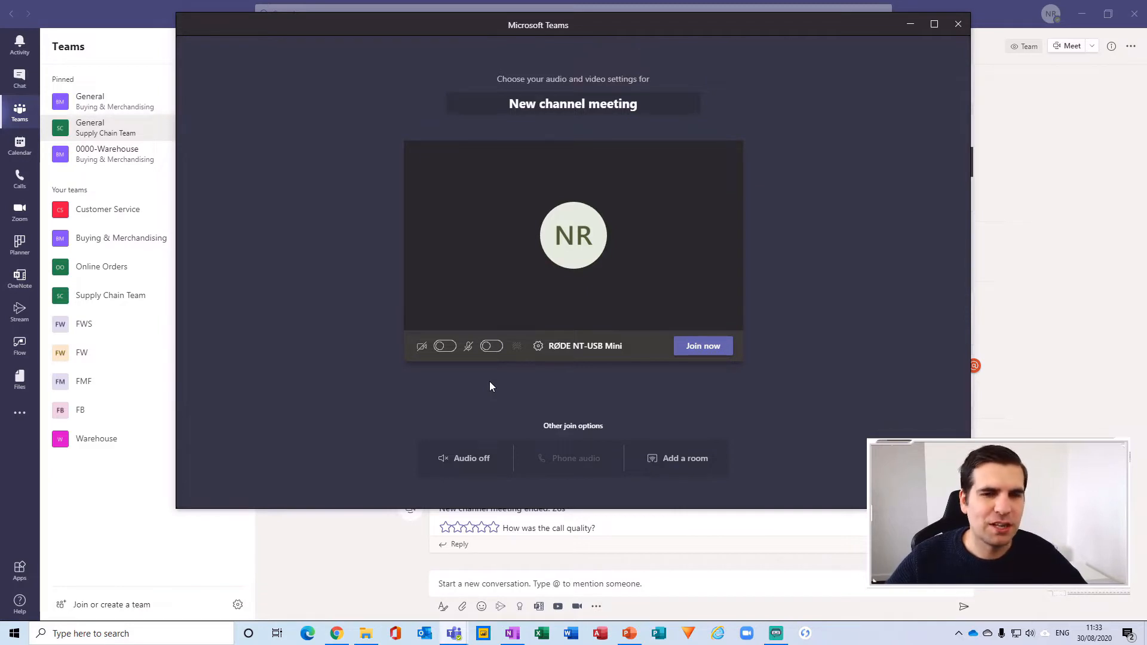
mouse_move(492, 370)
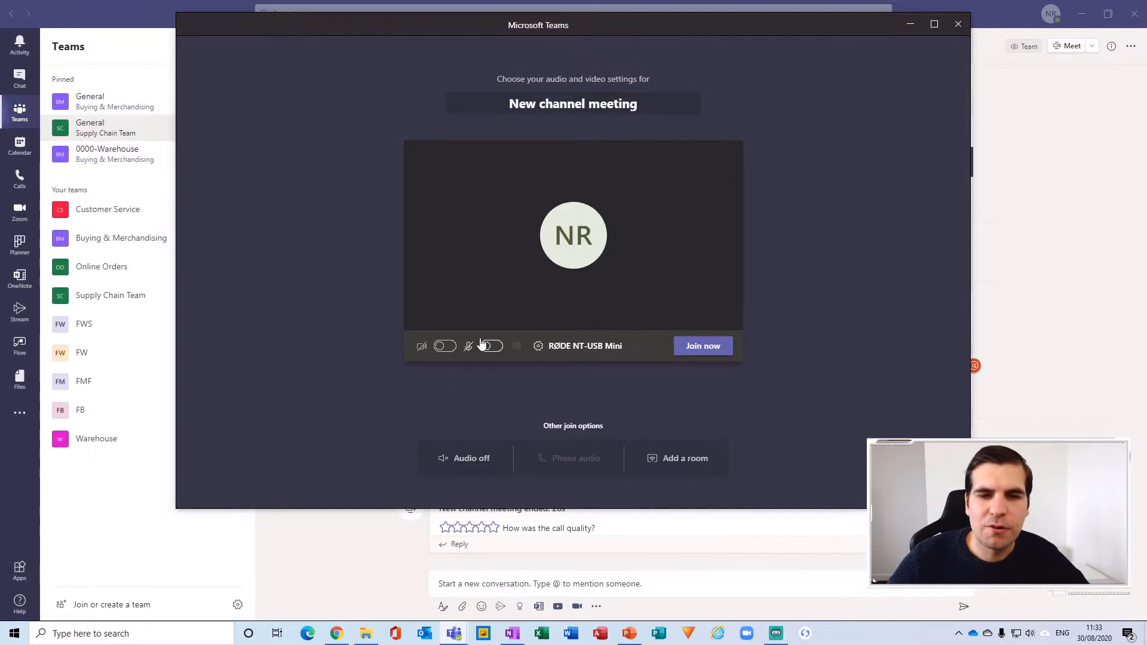
left_click(701, 345)
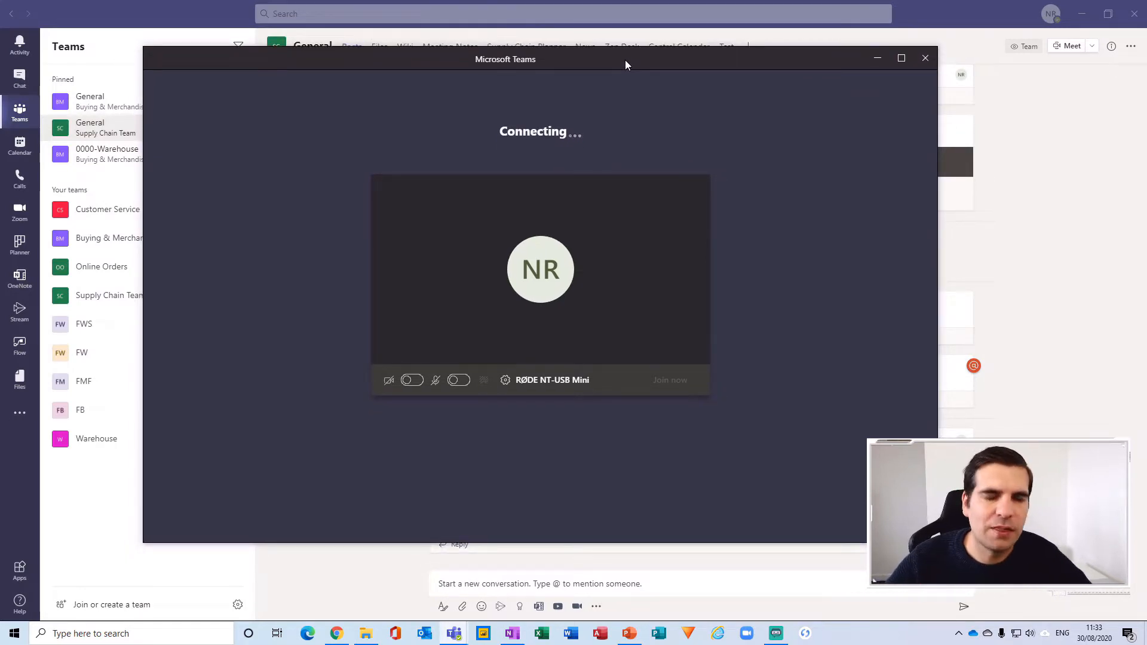
- Enter the meeting as the sole participant with the Participants pane showing
left_click(669, 379)
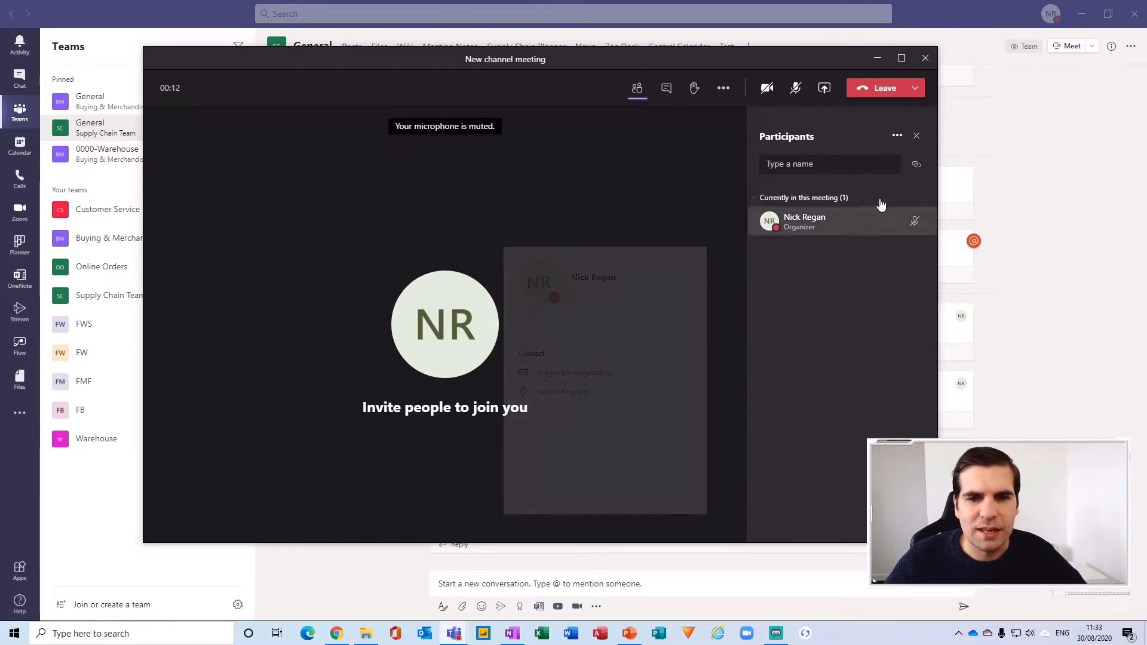
mouse_move(666, 195)
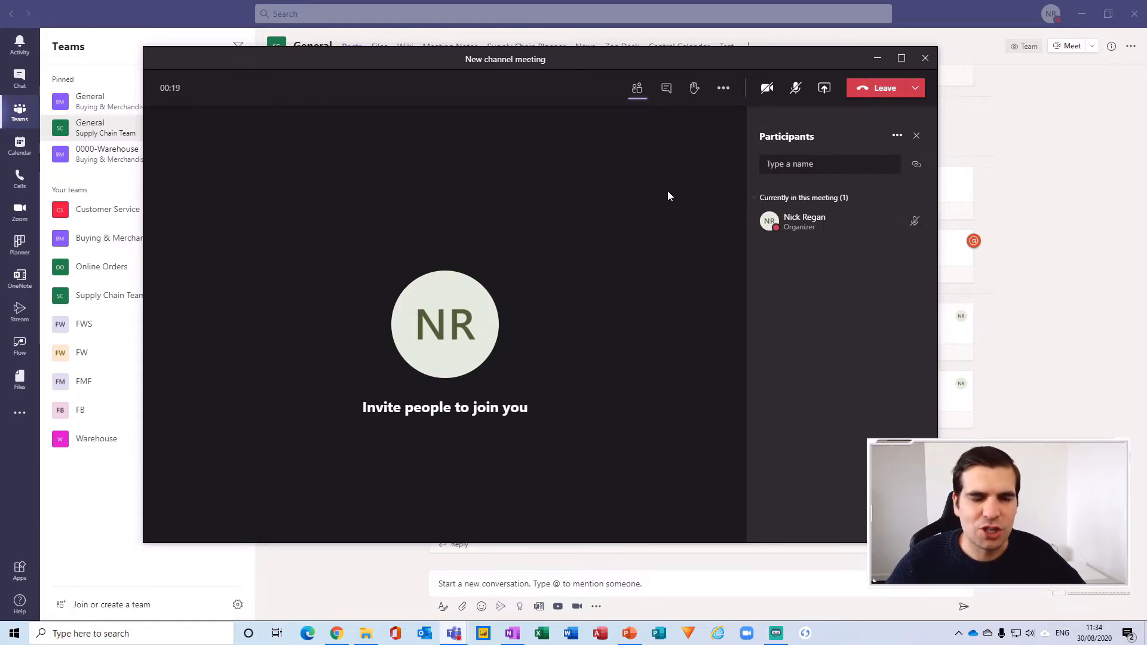
mouse_move(823, 87)
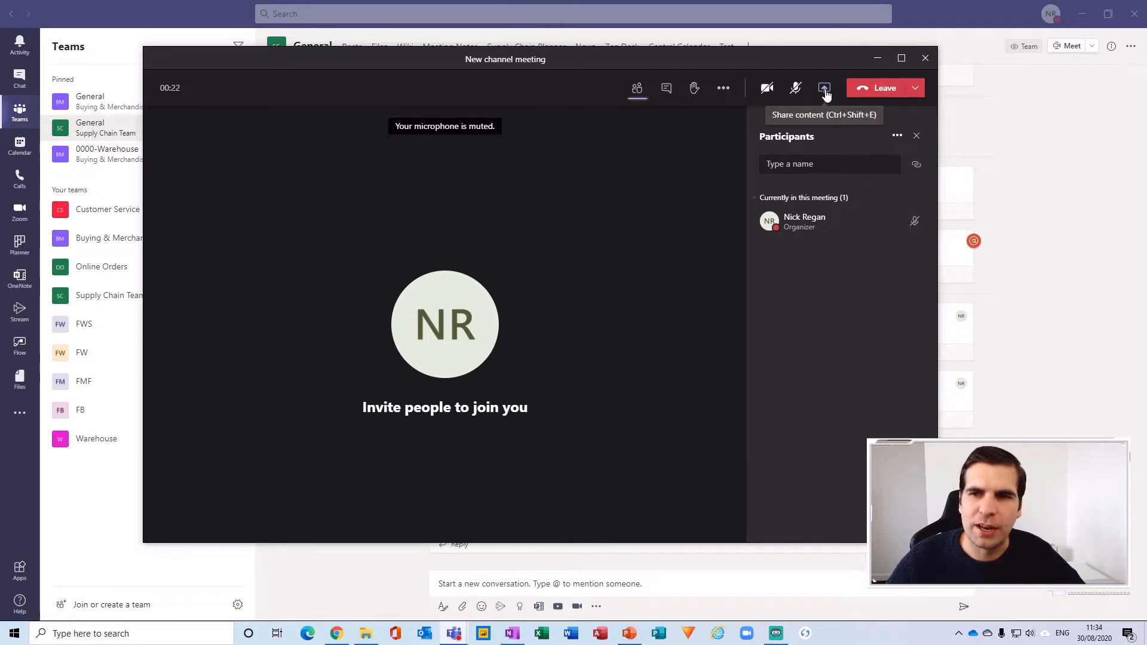
mouse_move(494, 201)
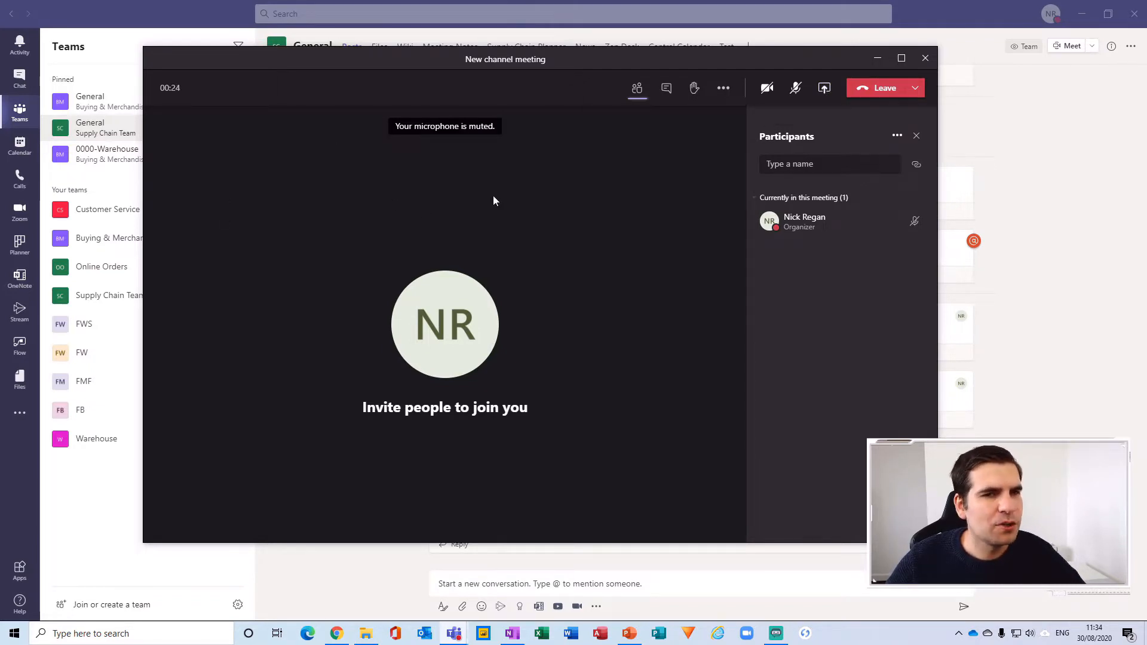
mouse_move(580, 472)
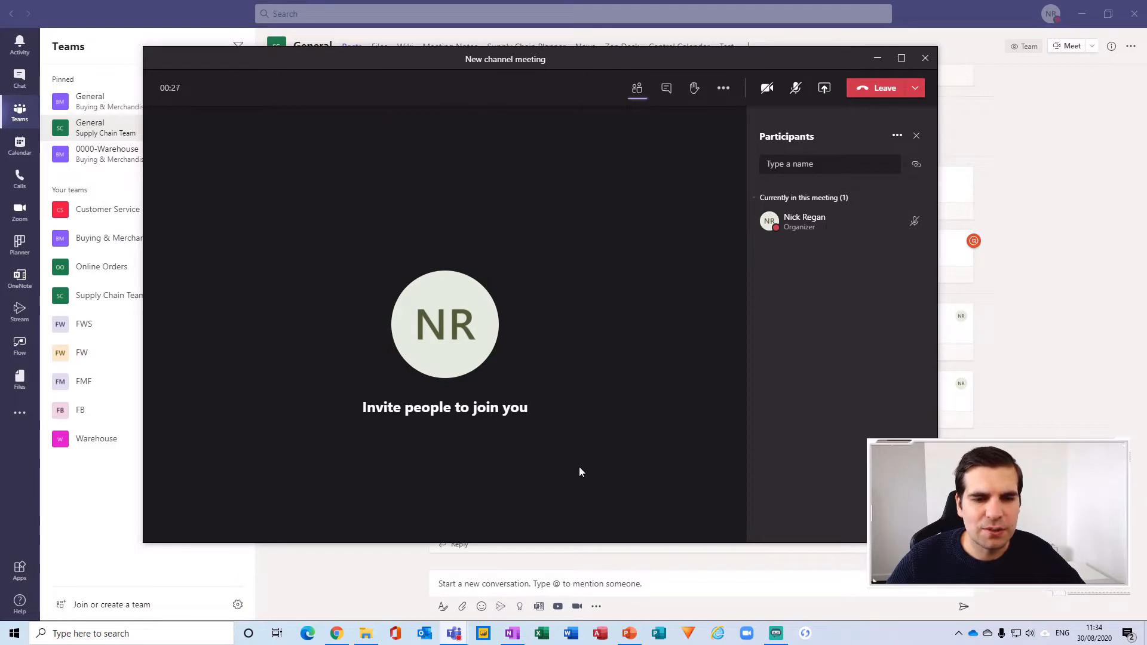
mouse_move(316, 493)
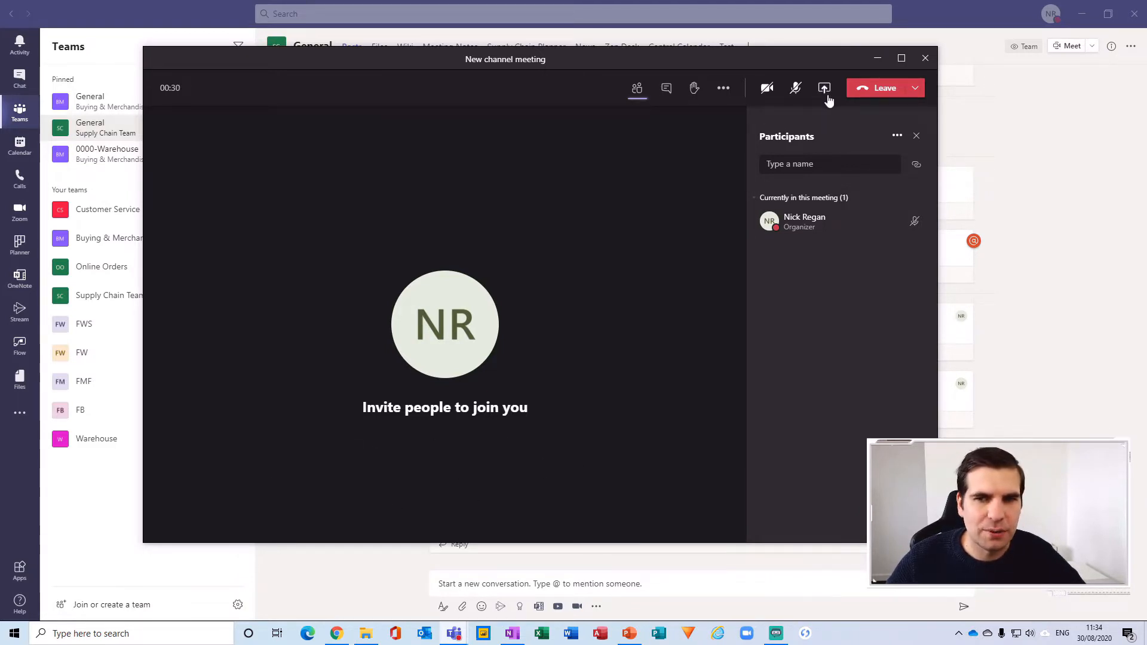
left_click(824, 87)
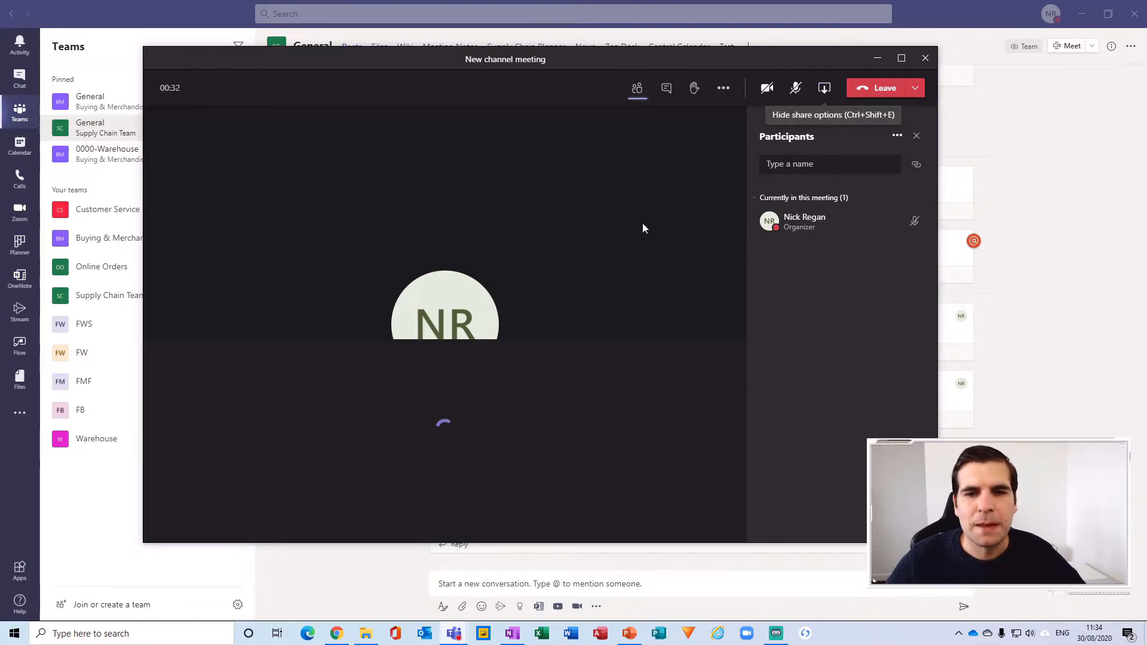
left_click(823, 87)
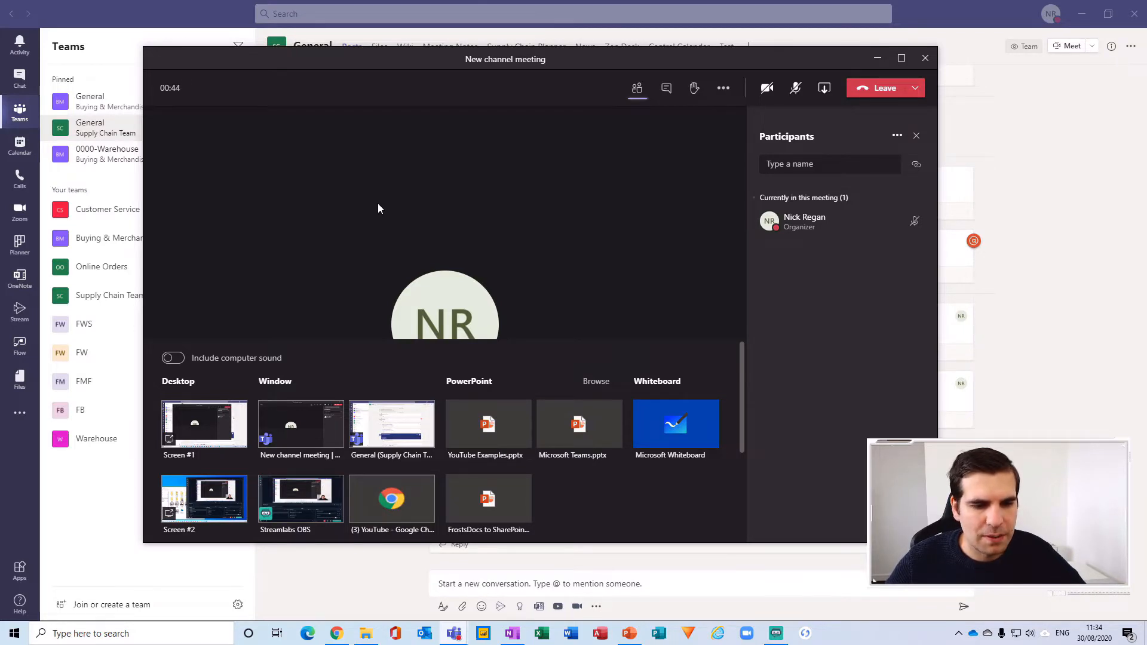
mouse_move(472, 170)
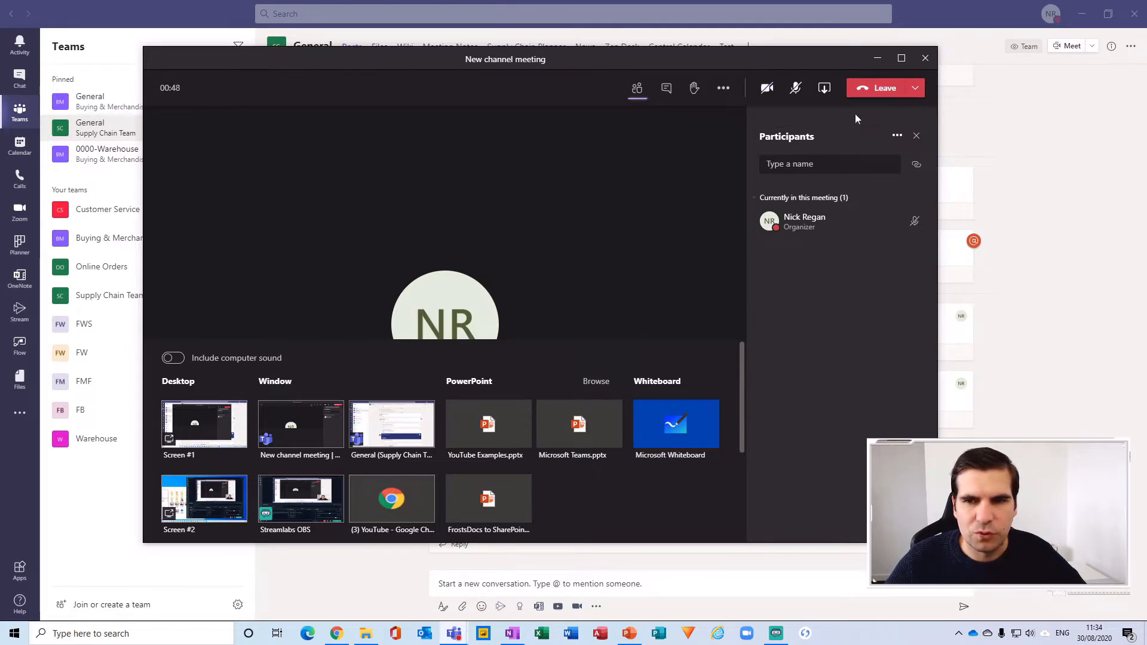
mouse_move(823, 87)
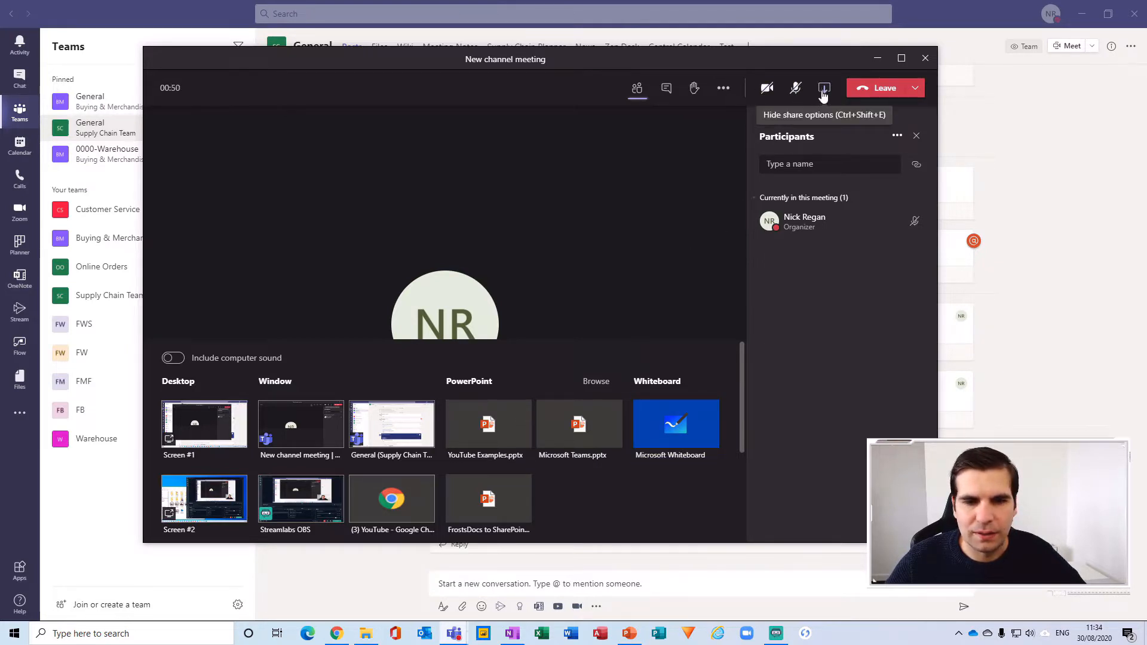
left_click(824, 88)
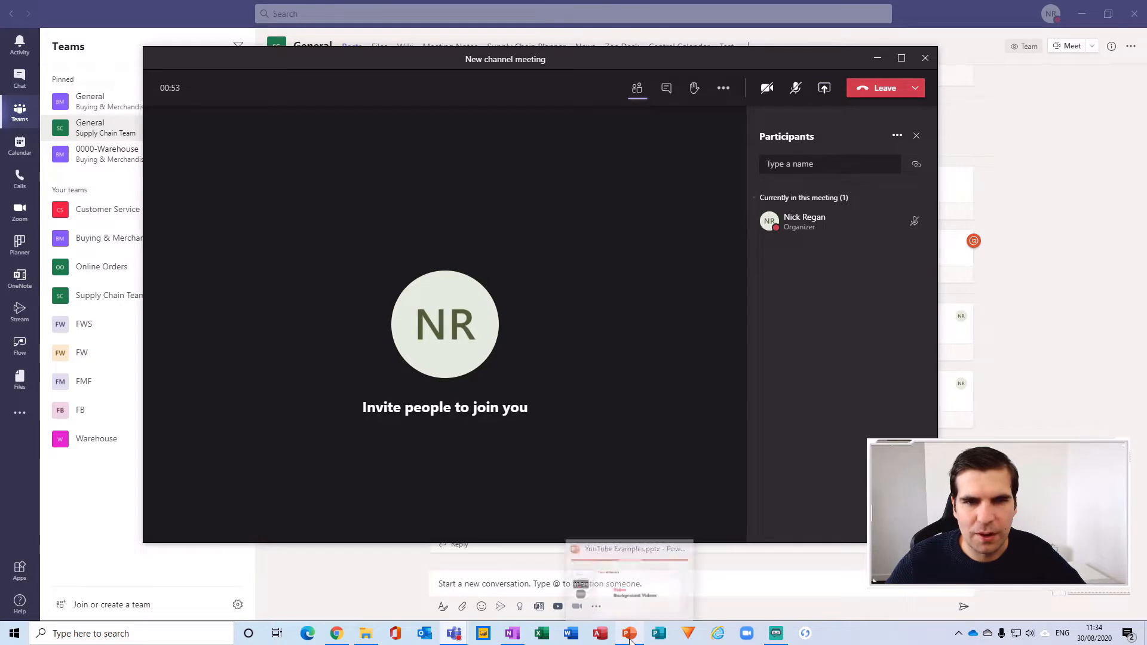
- Bring the YouTube Examples.pptx deck to the front from the taskbar
left_click(628, 633)
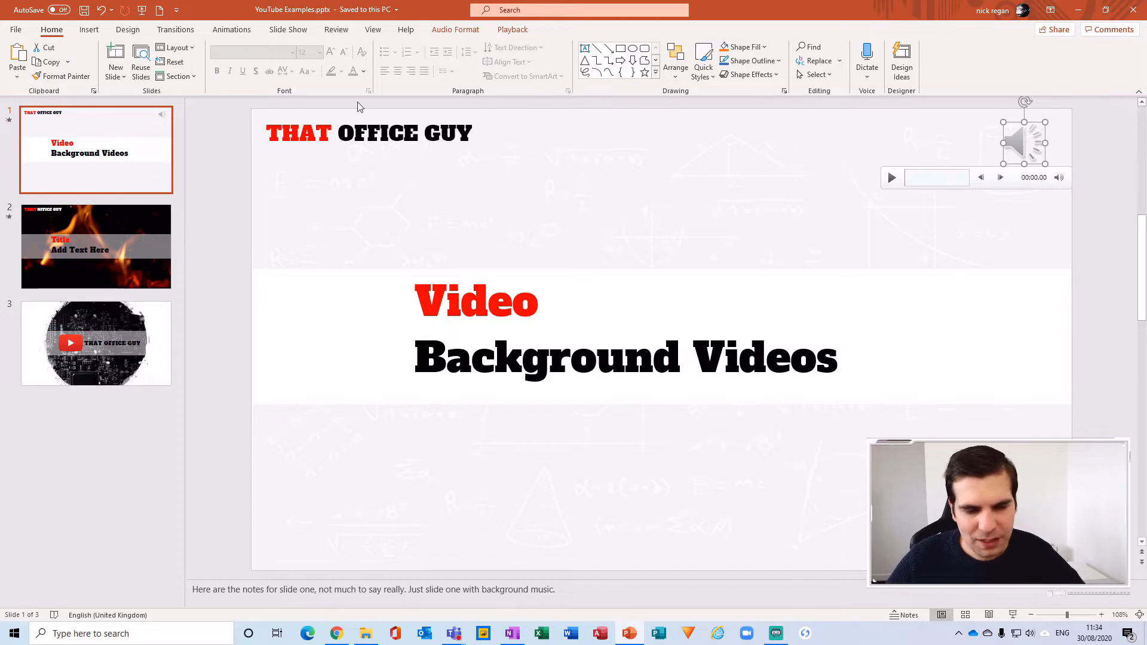
mouse_move(300, 318)
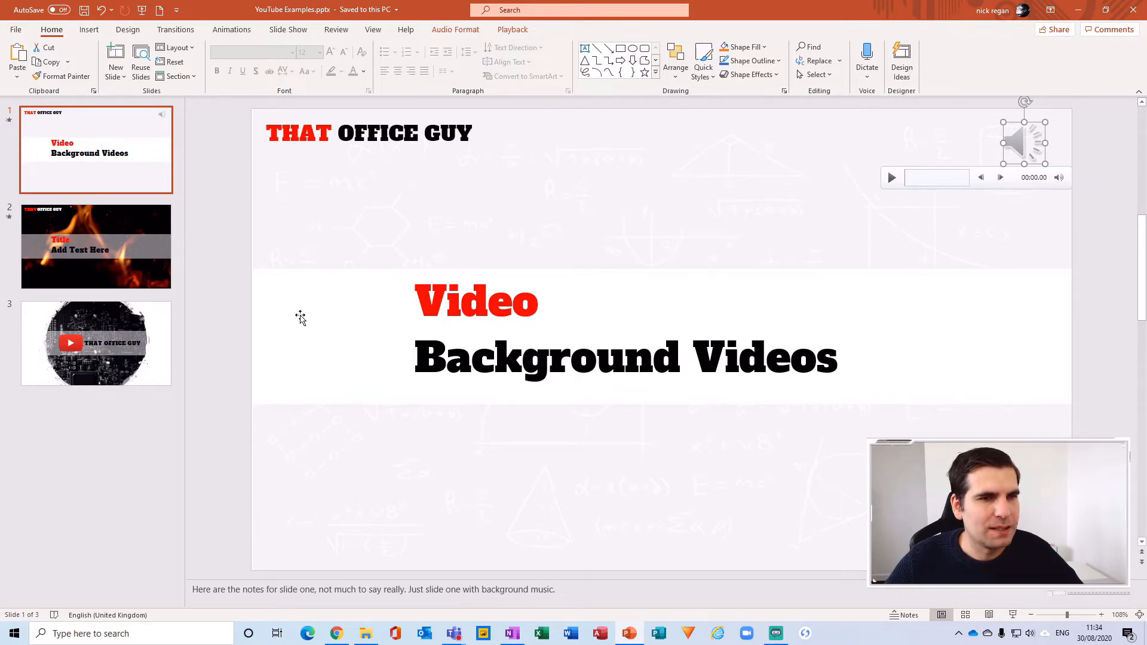
mouse_move(263, 386)
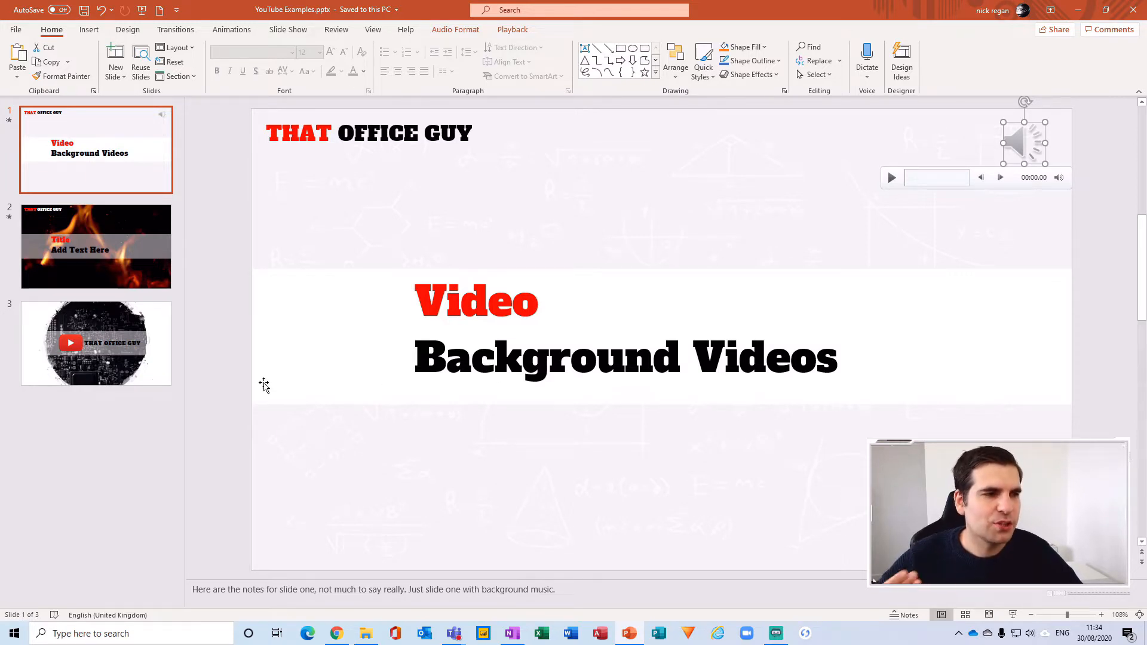
mouse_move(712, 569)
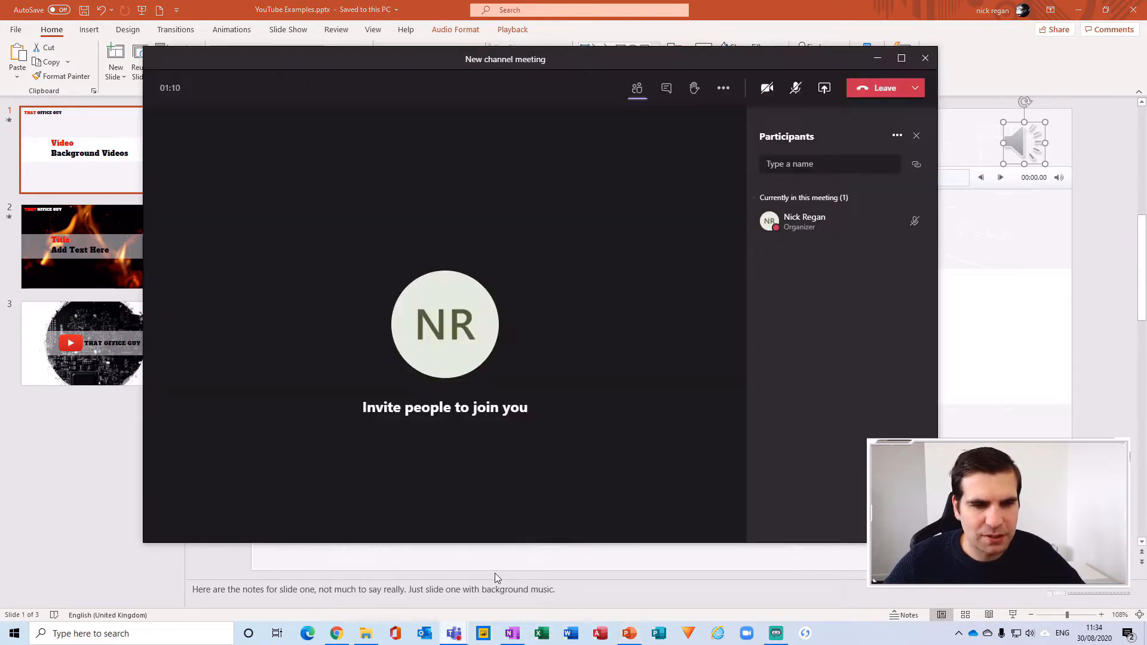
mouse_move(825, 87)
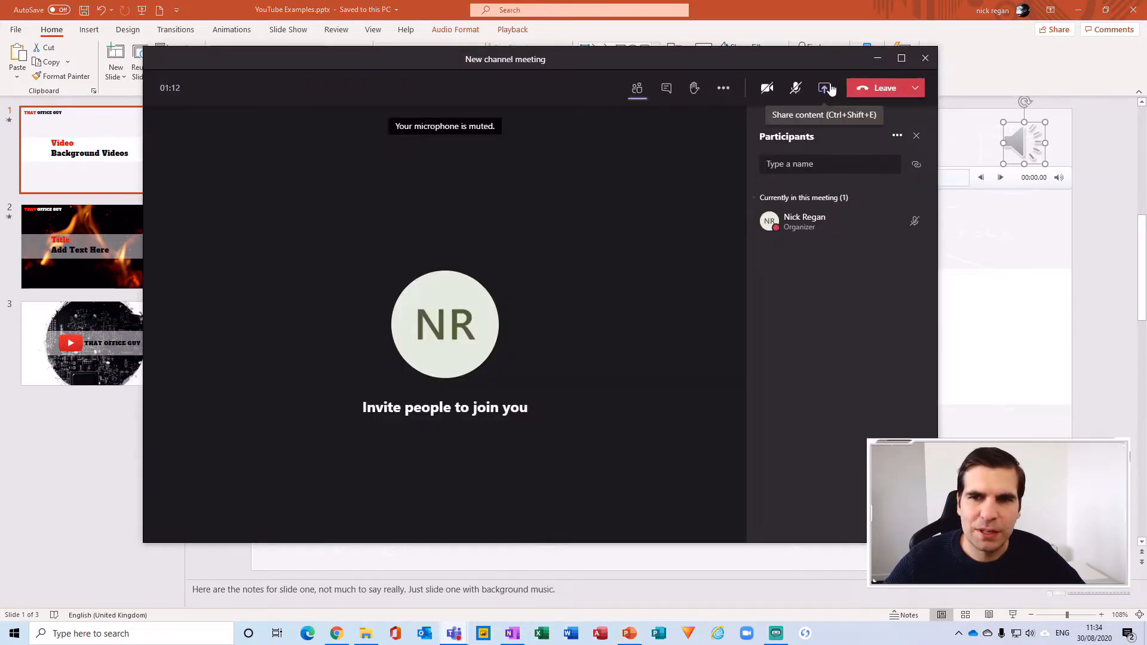
- Bring up the Share content tray in the meeting controls
left_click(823, 87)
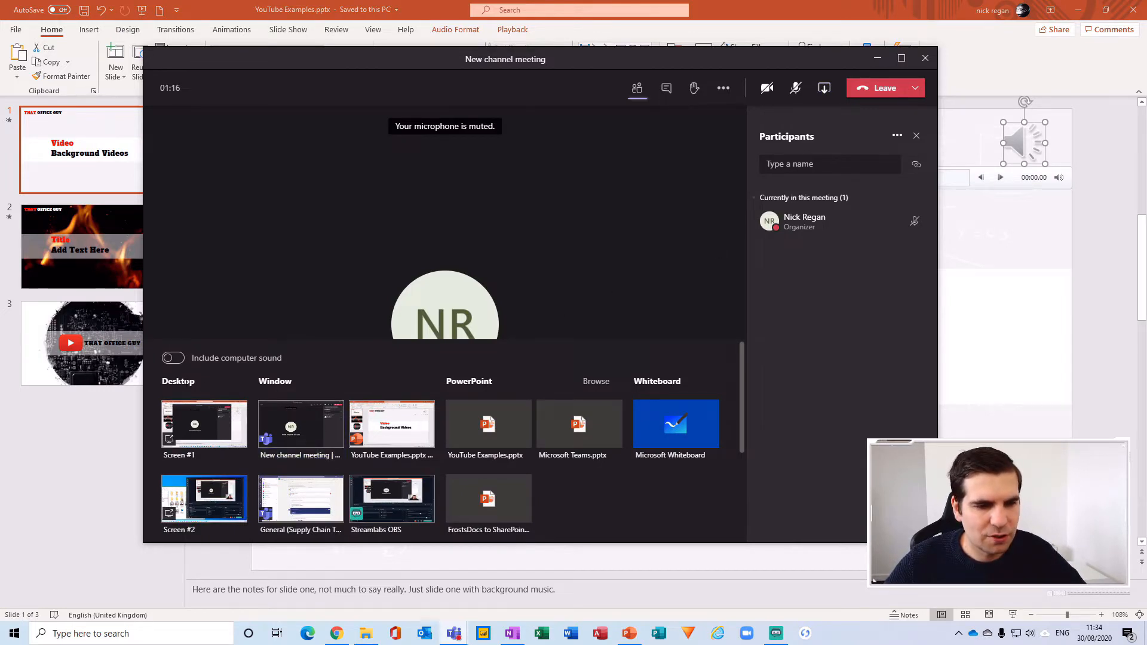
mouse_move(310, 324)
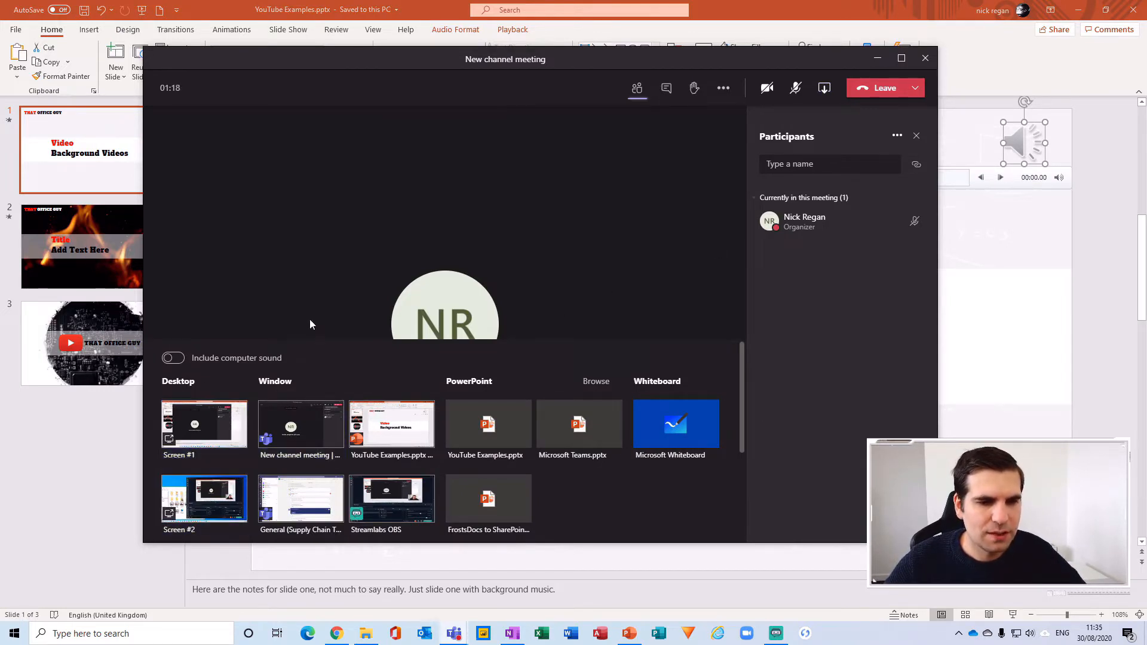
mouse_move(395, 483)
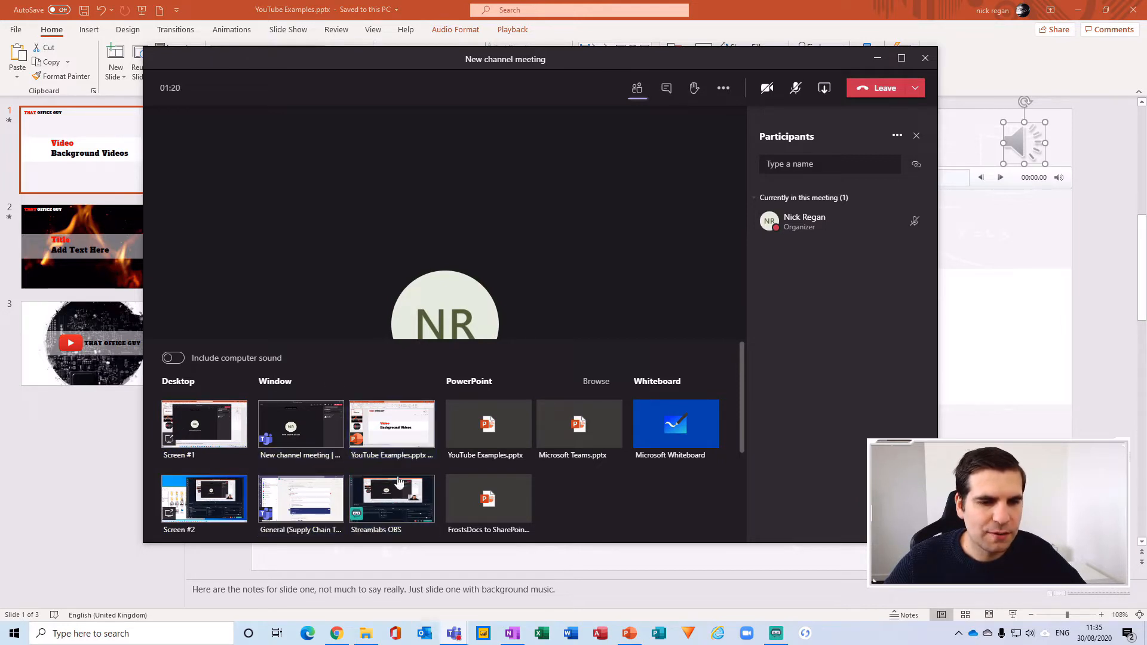
mouse_move(417, 399)
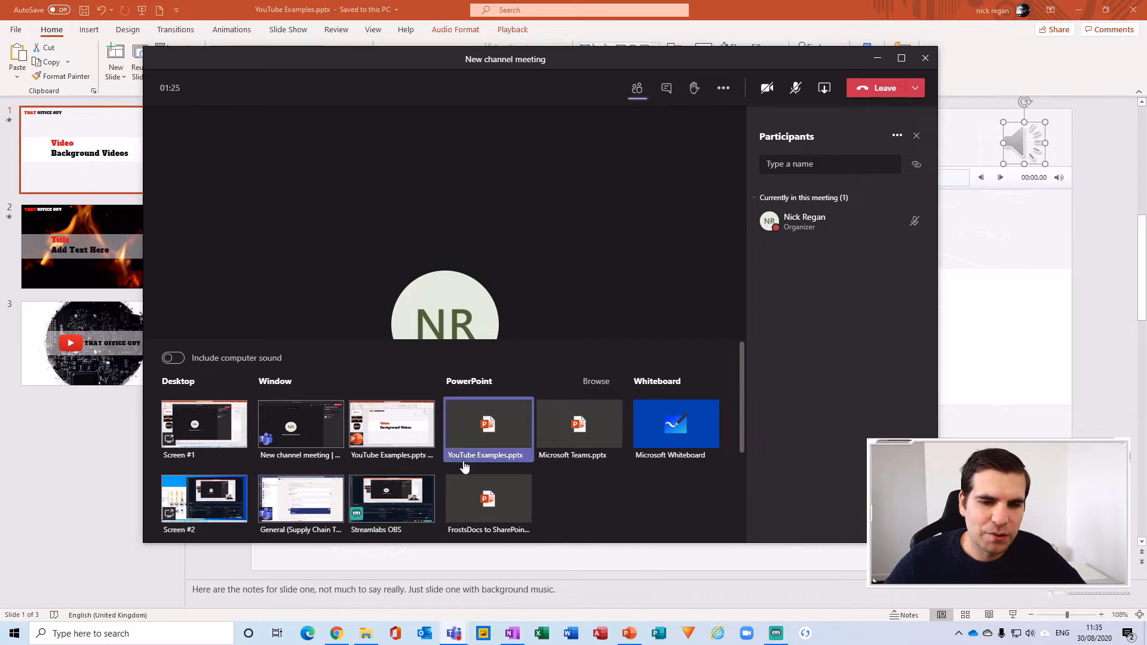
mouse_move(657, 491)
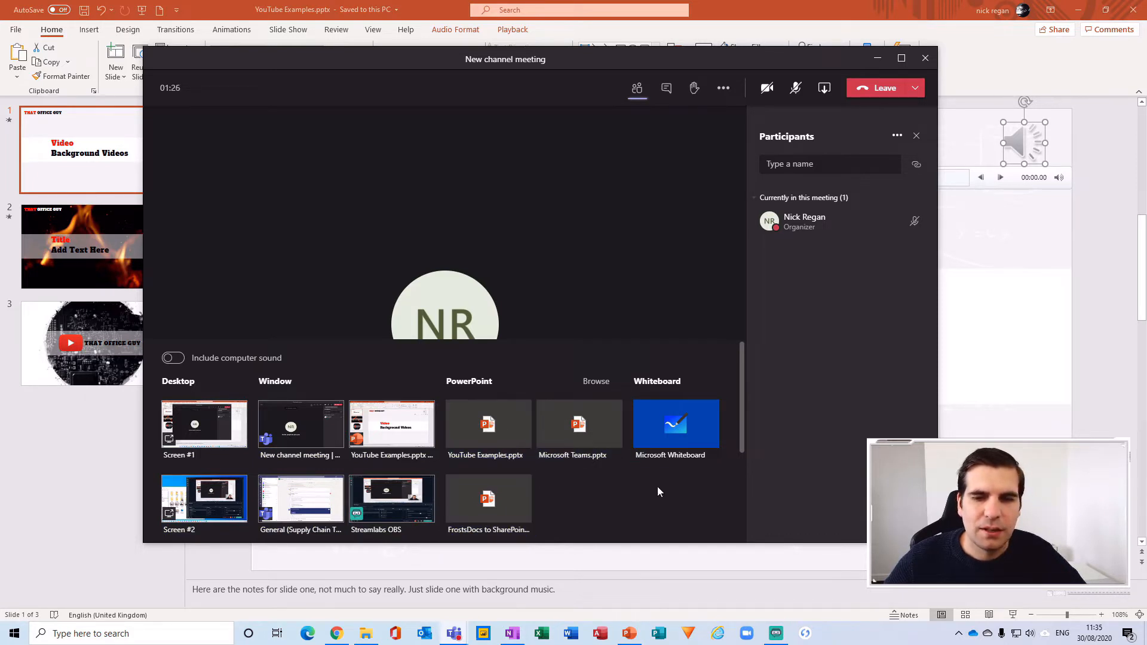
mouse_move(563, 479)
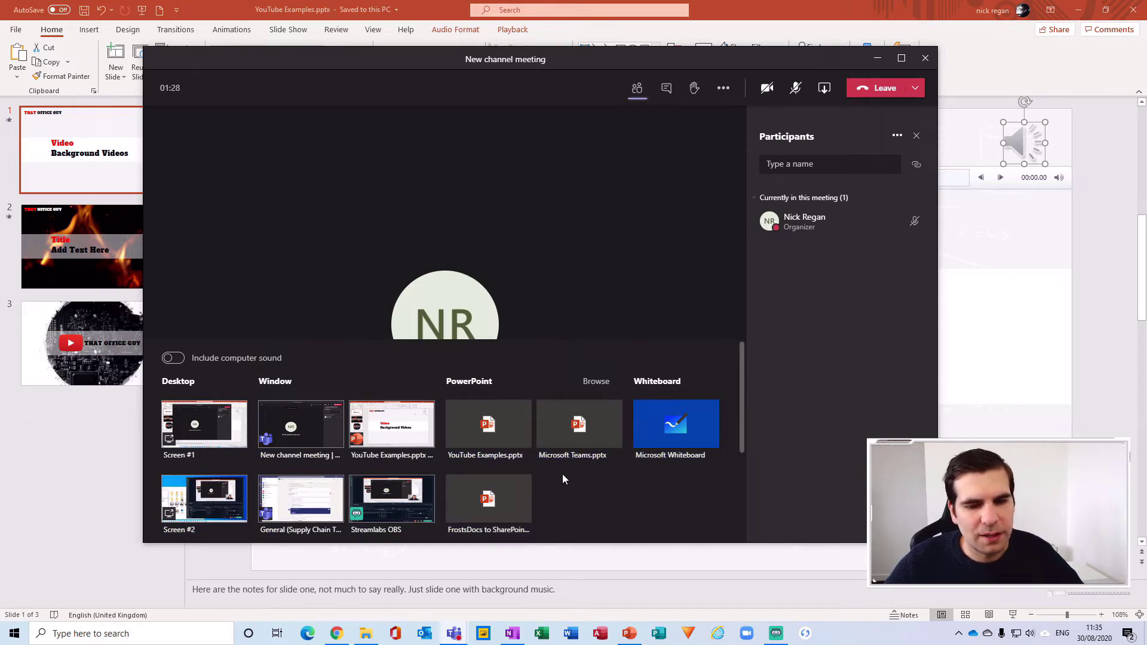
mouse_move(696, 484)
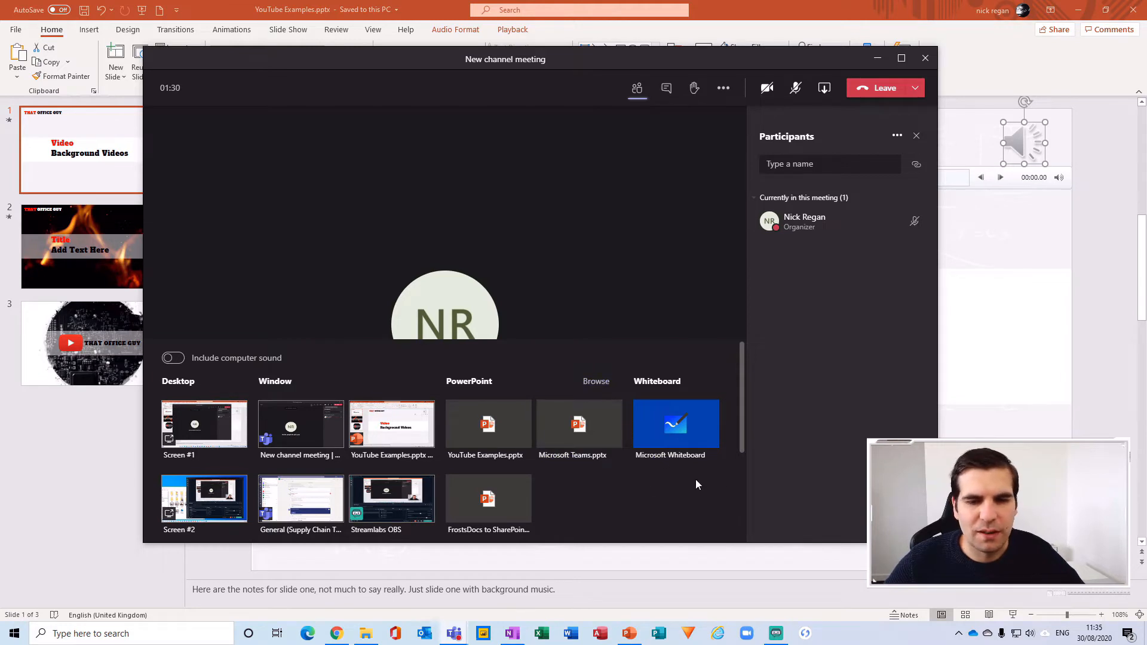
mouse_move(337, 350)
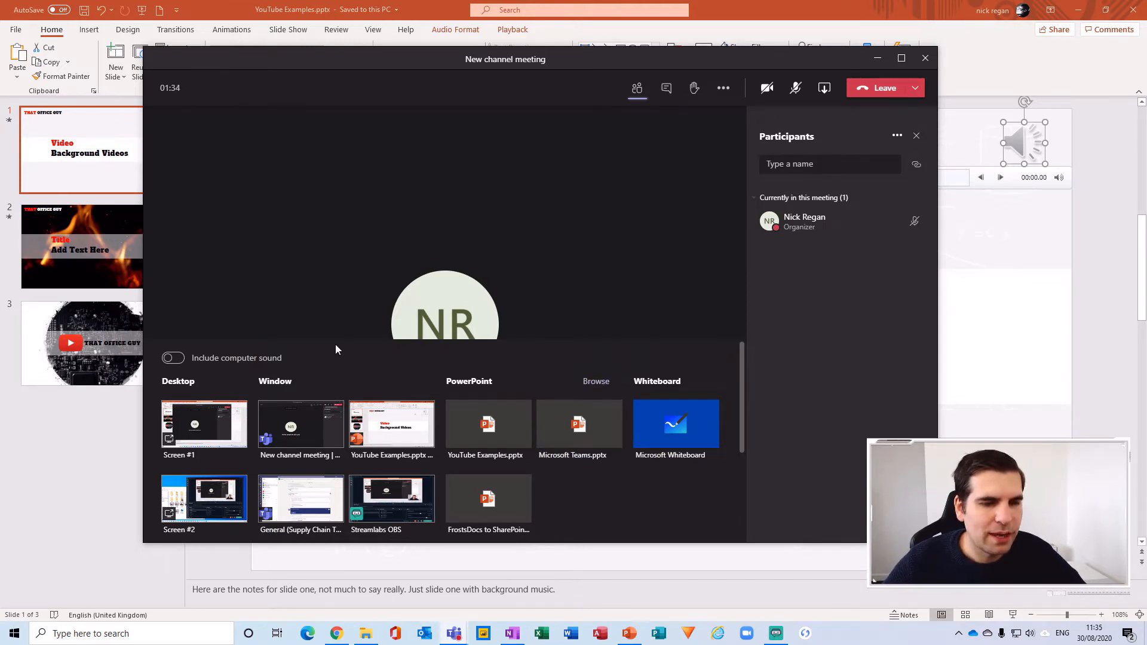
left_click(795, 87)
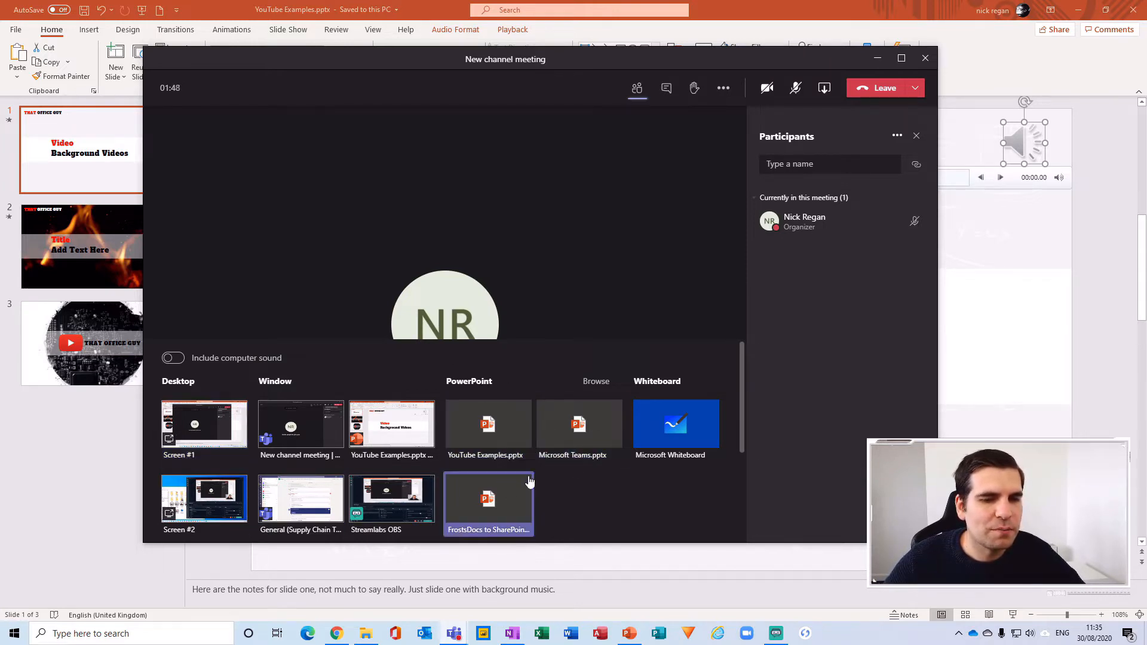
mouse_move(571, 507)
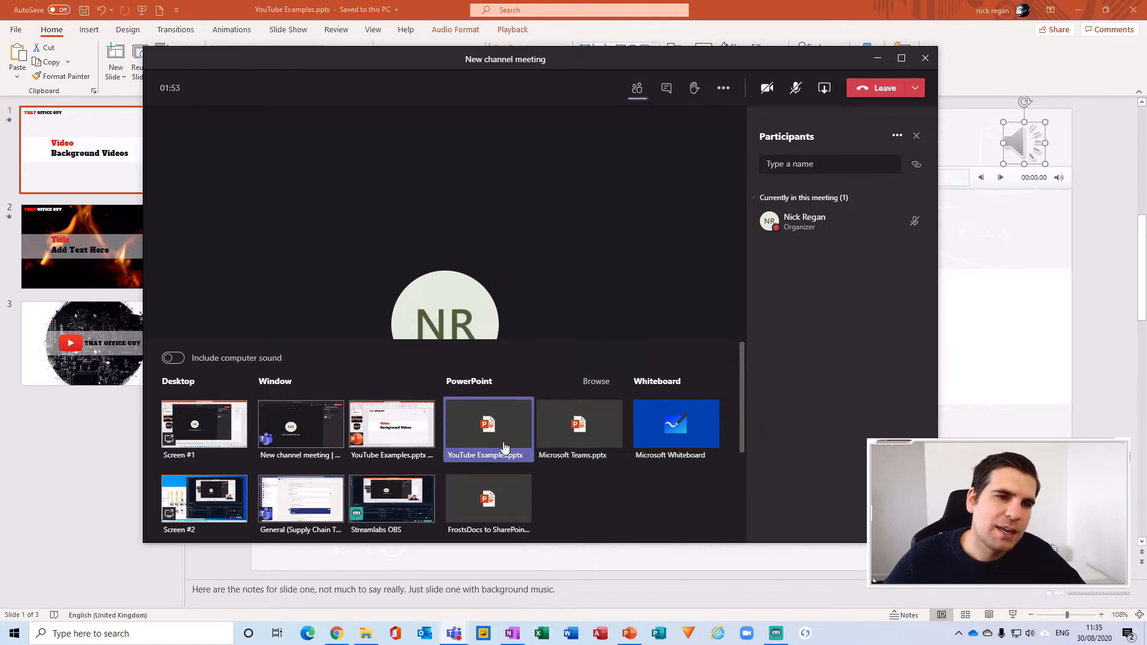
mouse_move(546, 483)
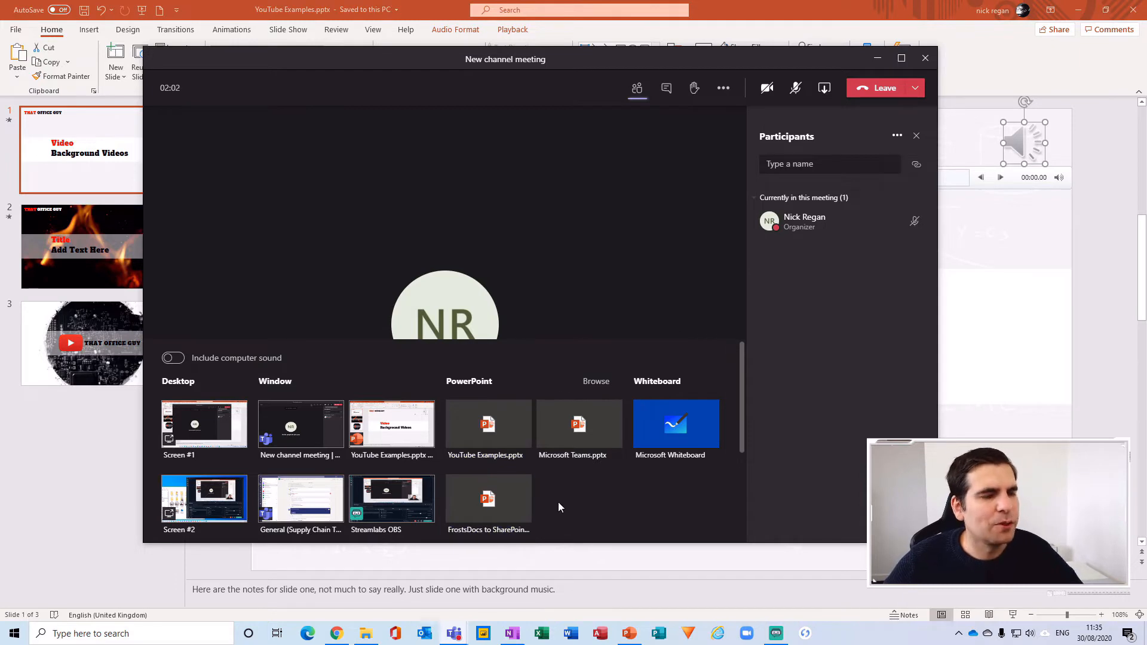
mouse_move(256, 390)
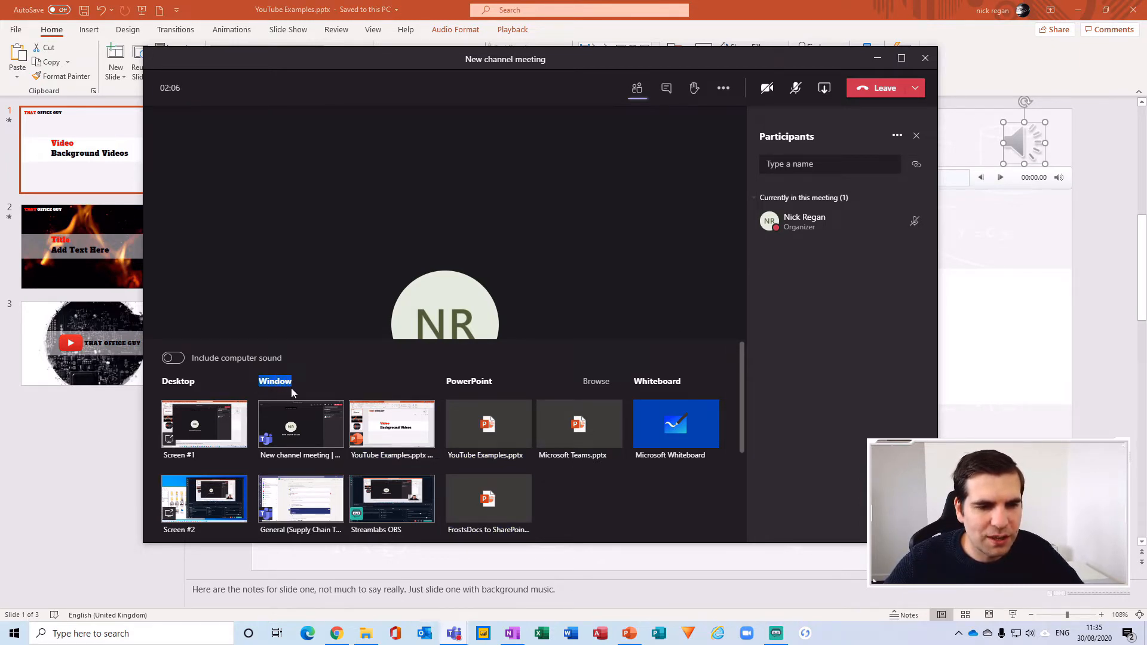
mouse_move(392, 424)
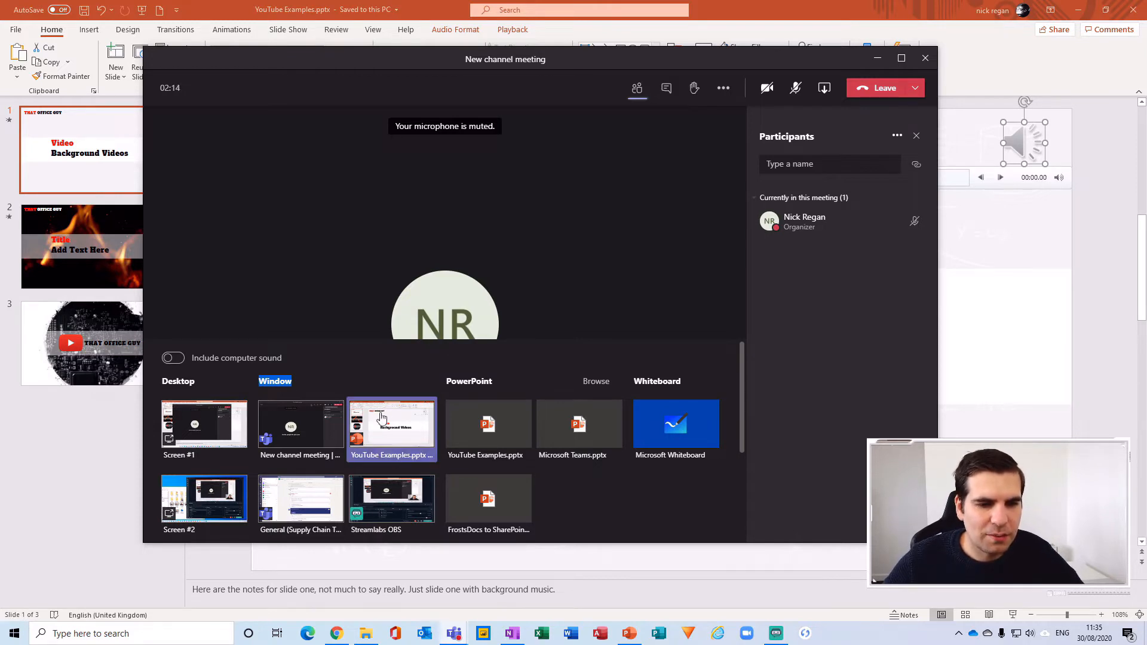
- Share the YouTube Examples.pptx window with Include computer sound turned on
left_click(172, 357)
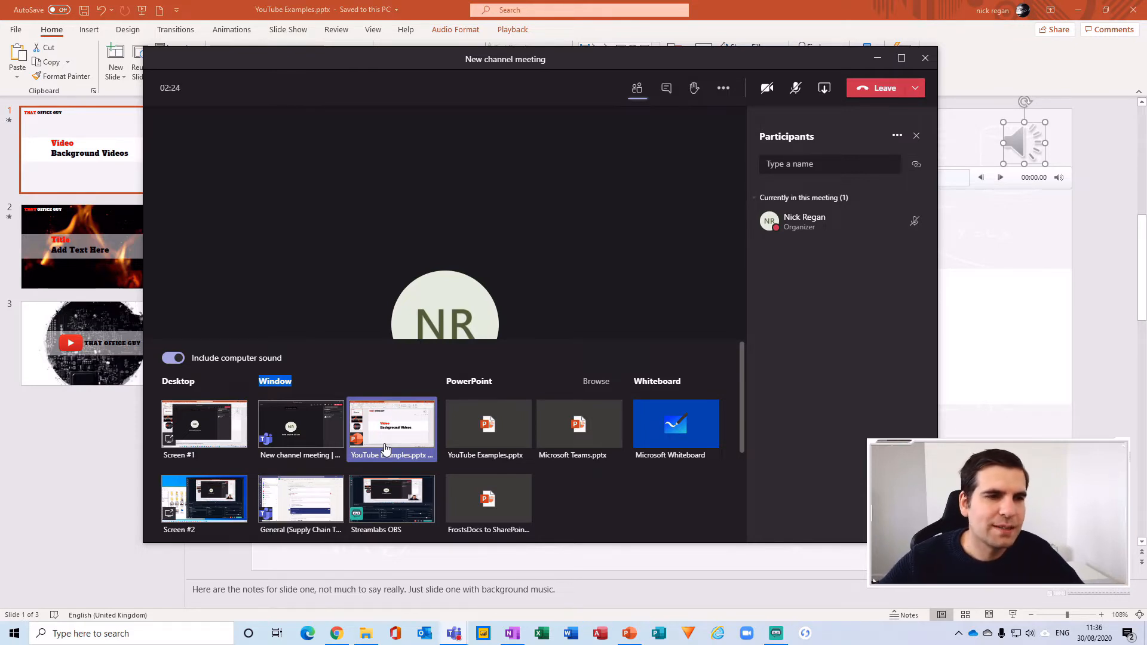
left_click(172, 358)
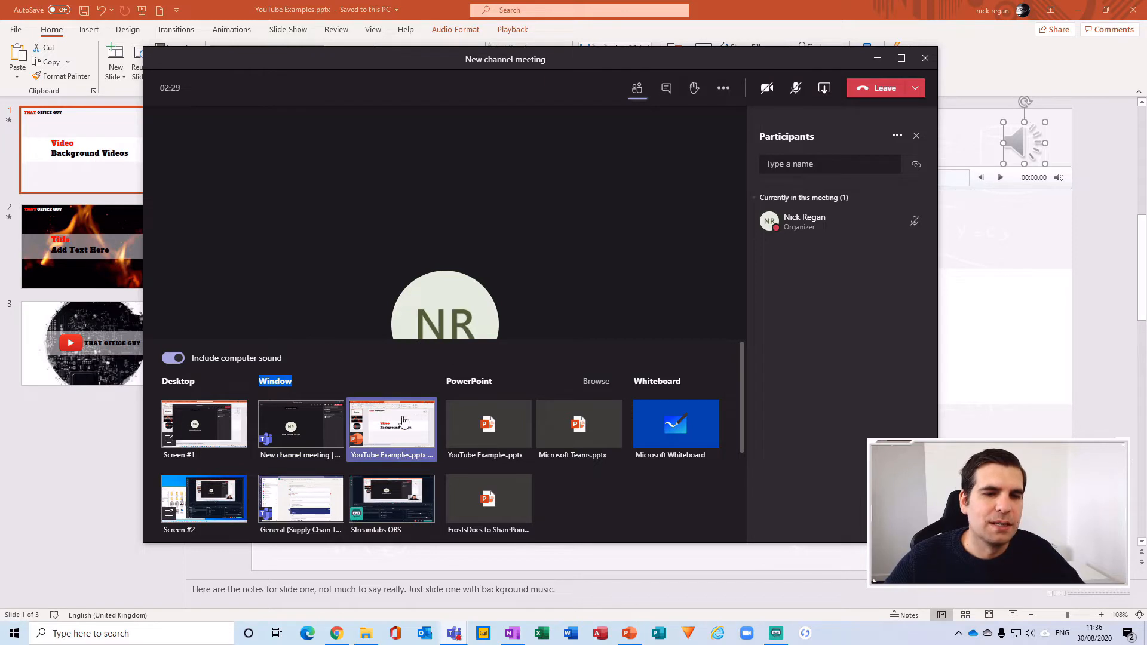
mouse_move(363, 466)
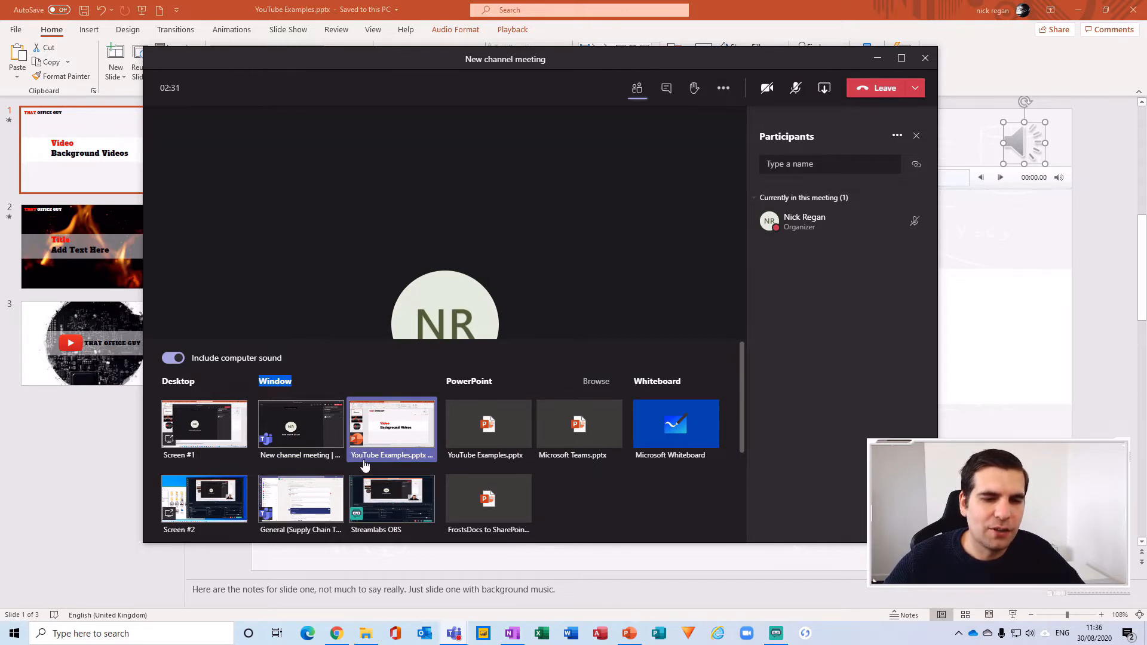
left_click(392, 426)
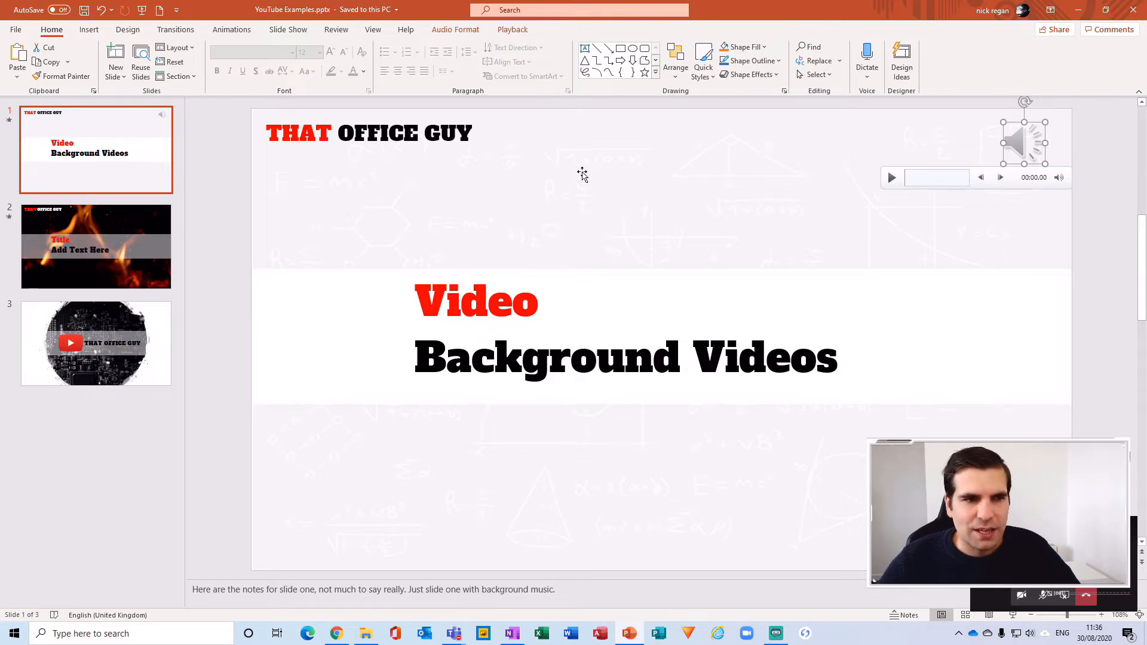
mouse_move(246, 294)
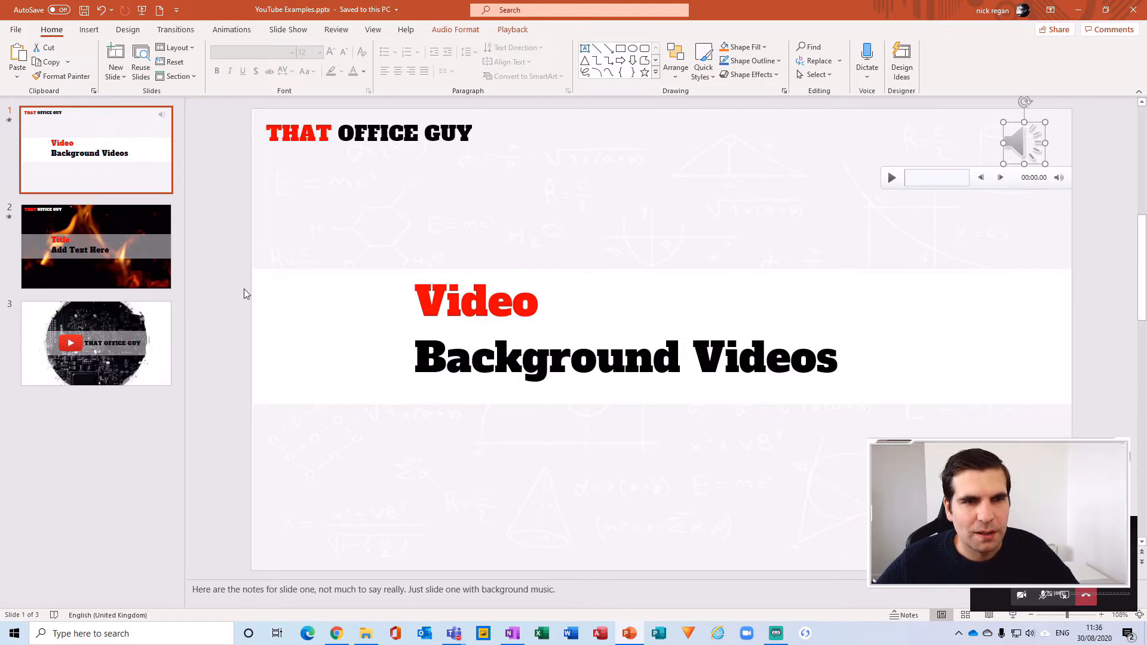
mouse_move(871, 393)
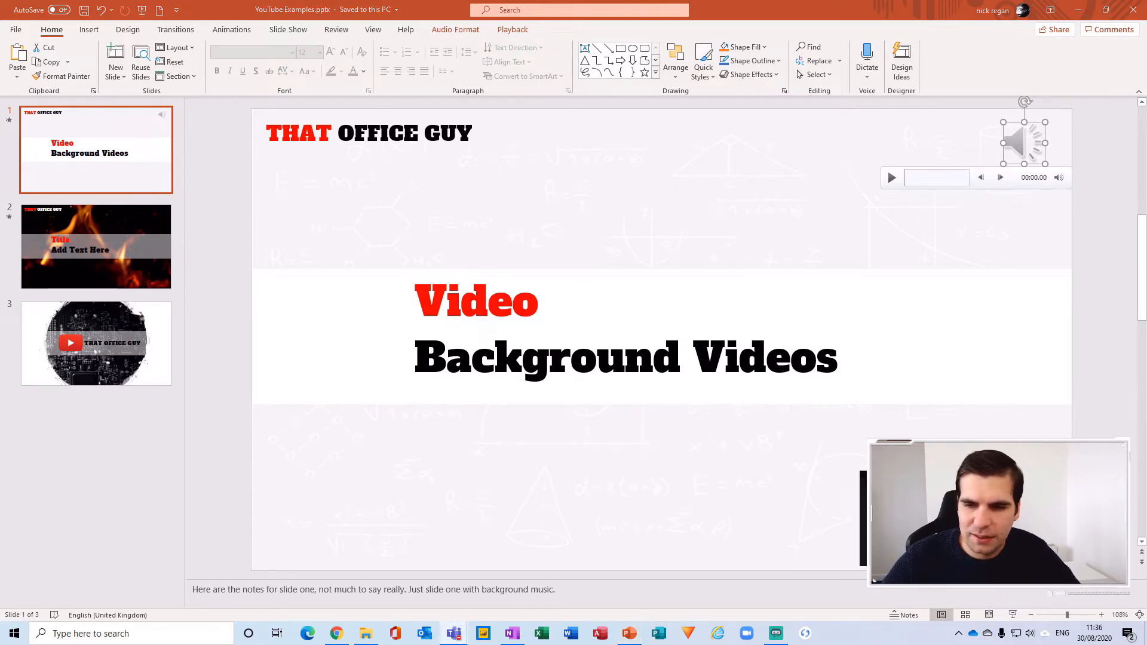
mouse_move(982, 425)
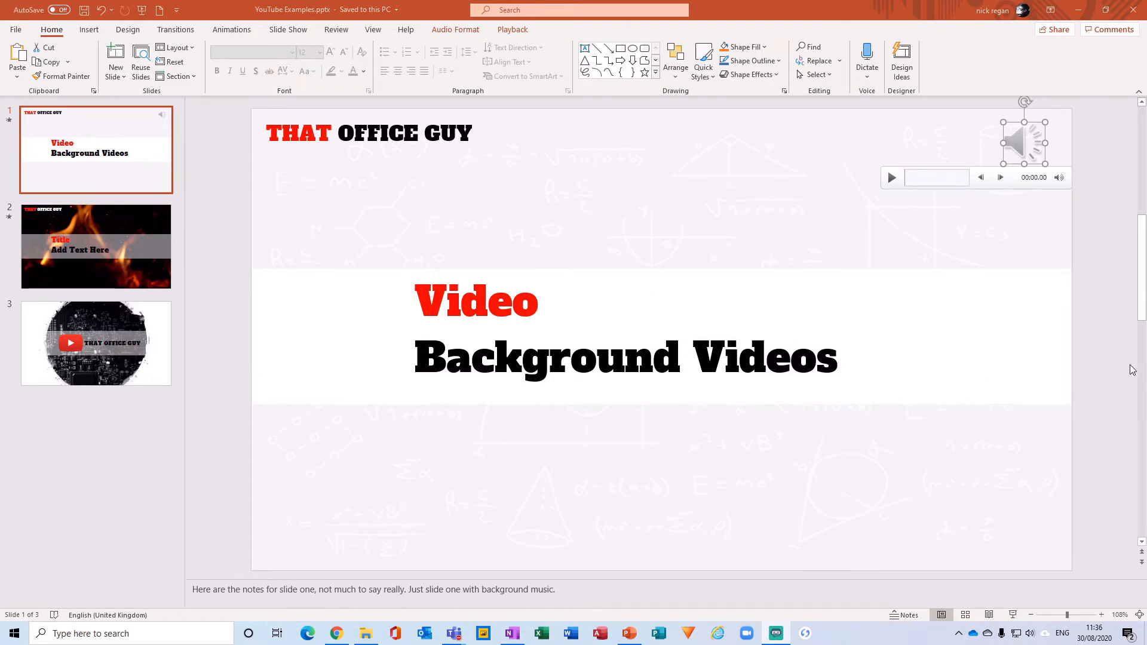
mouse_move(959, 602)
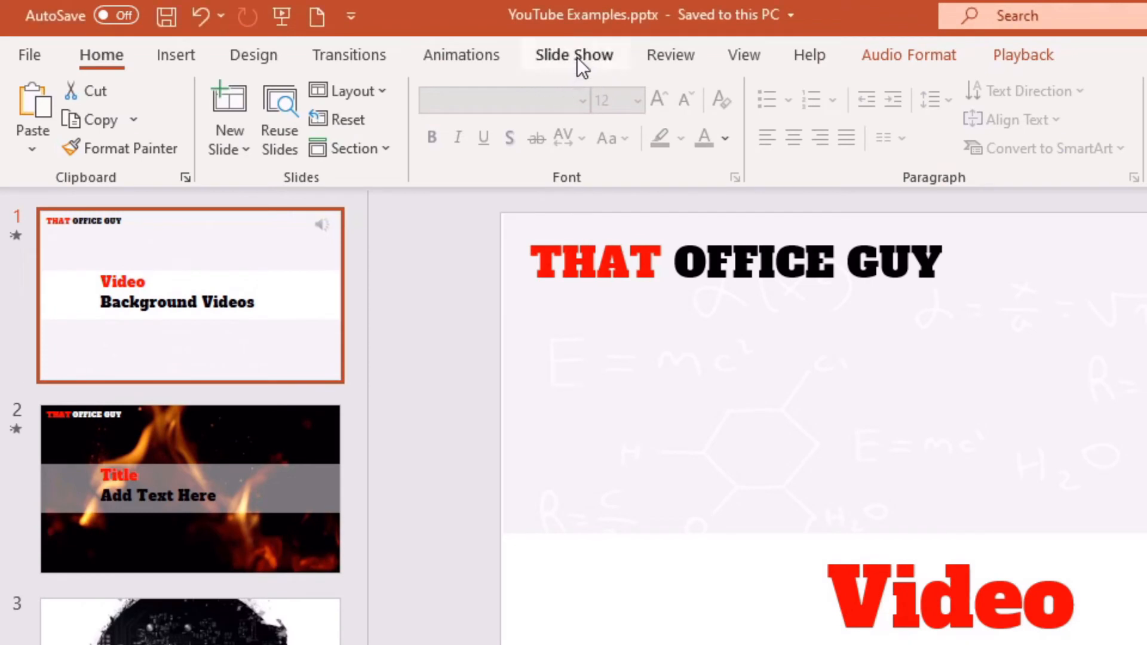
- Start the slide show From Beginning via the Slide Show ribbon
left_click(573, 54)
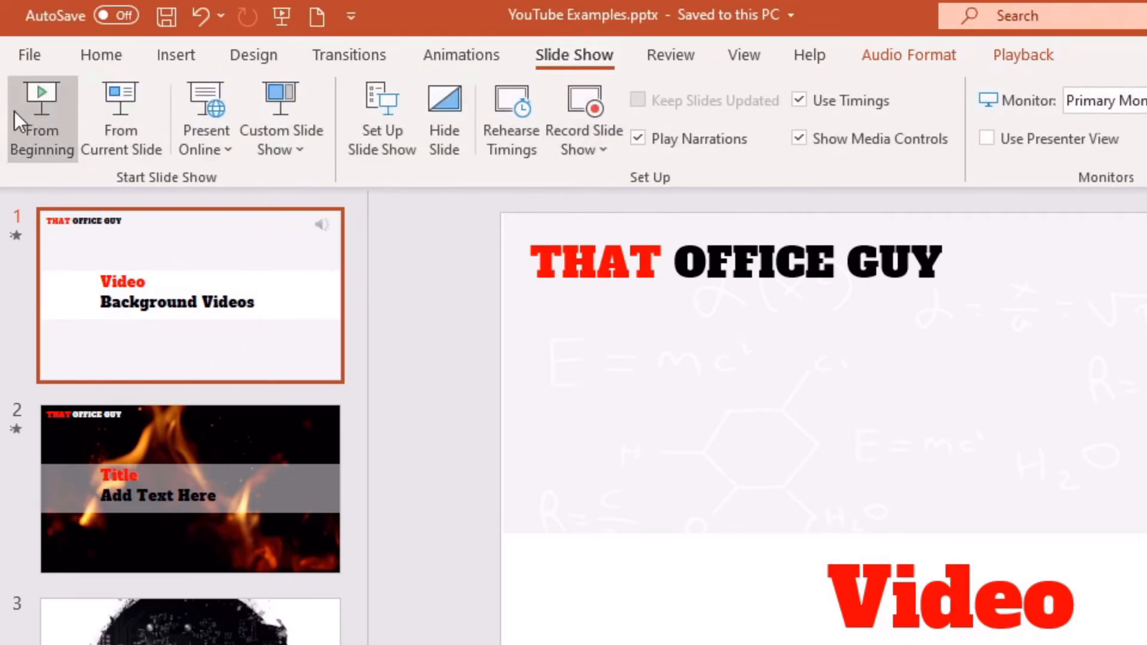
mouse_move(69, 139)
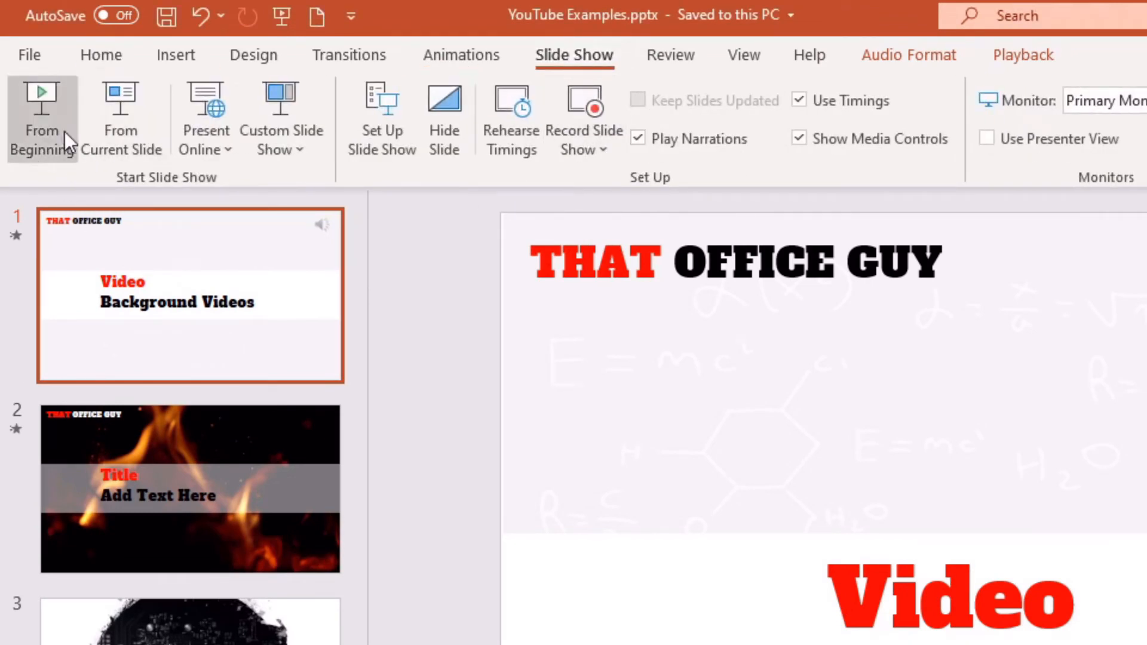
left_click(41, 117)
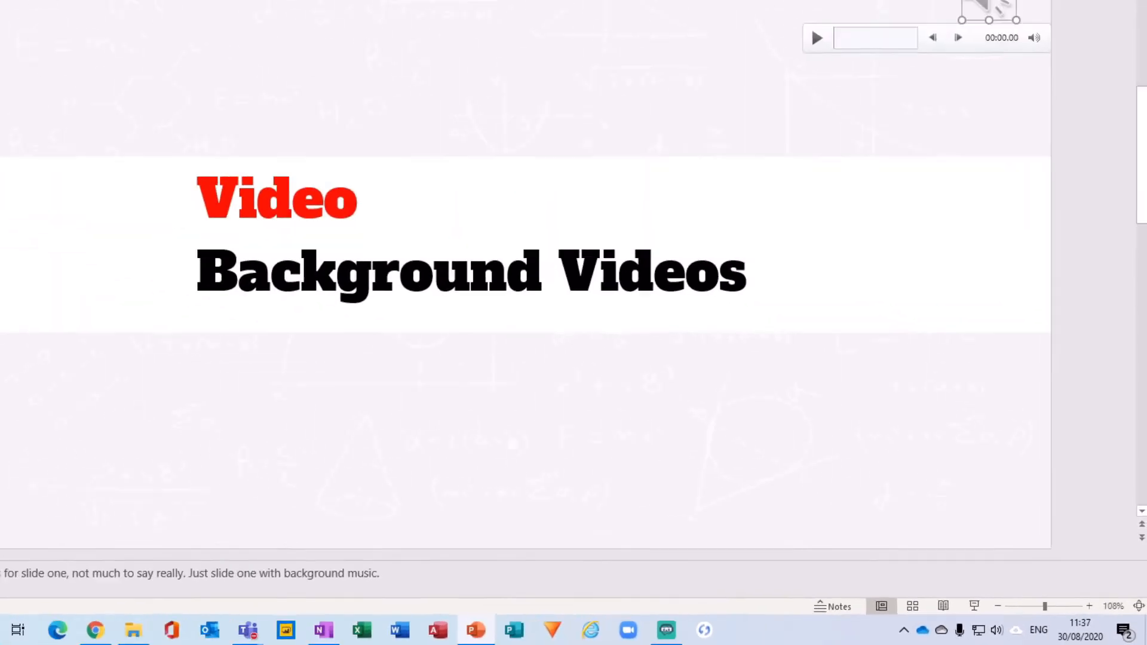
- Switch the running show to Presenter View from the slide's right-click menu
right_click(410, 201)
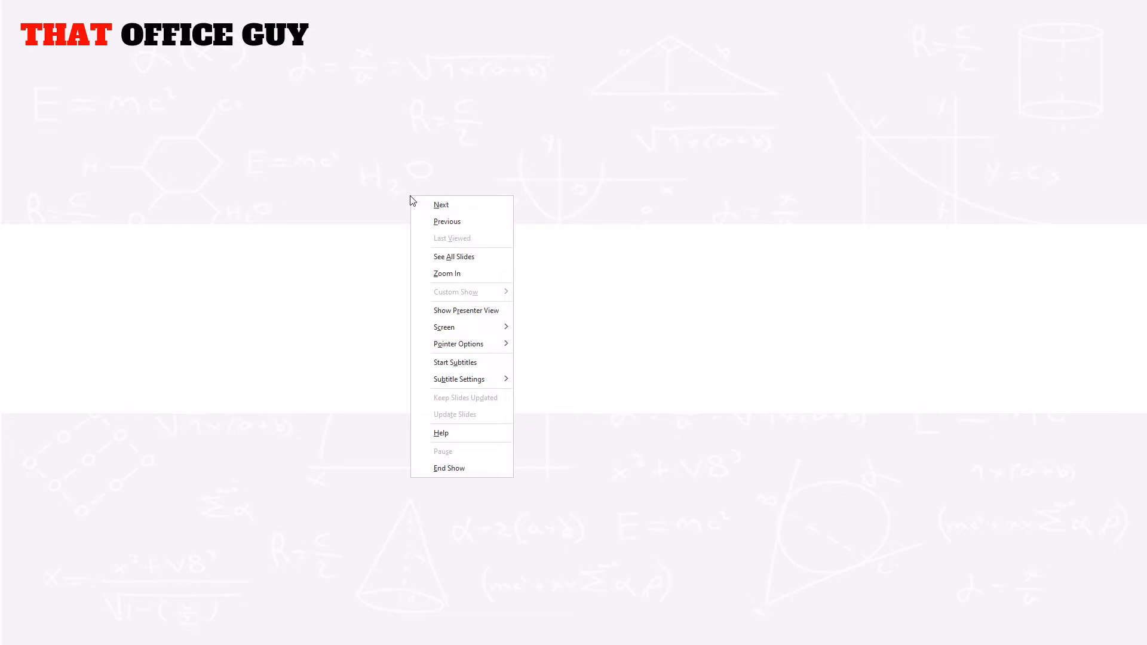
left_click(466, 311)
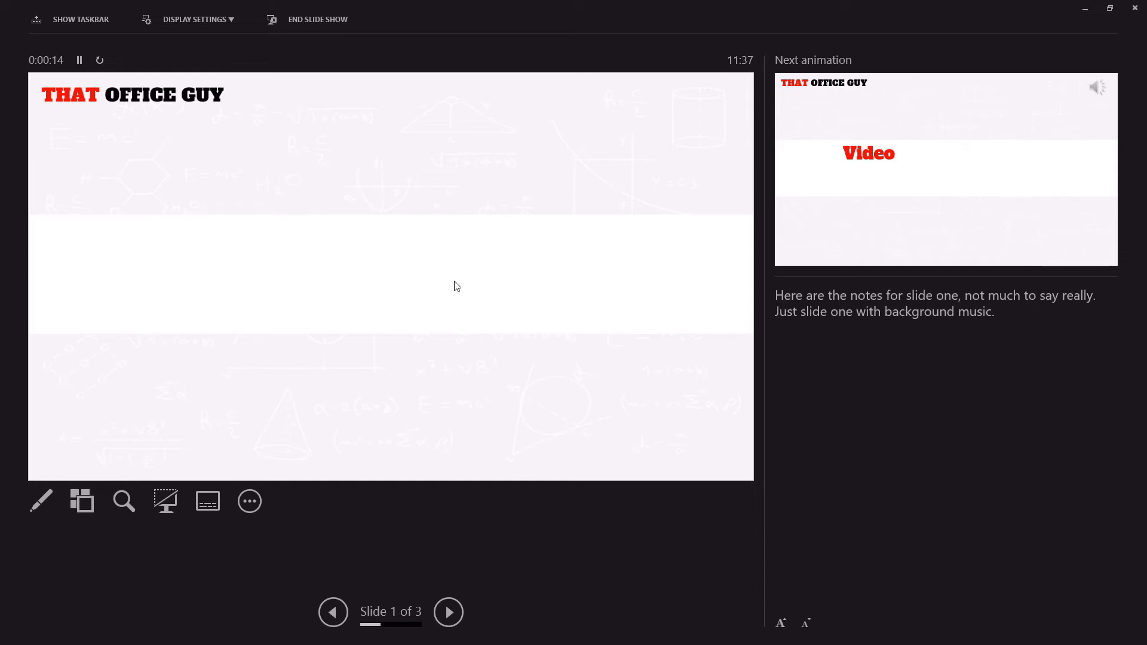
mouse_move(755, 293)
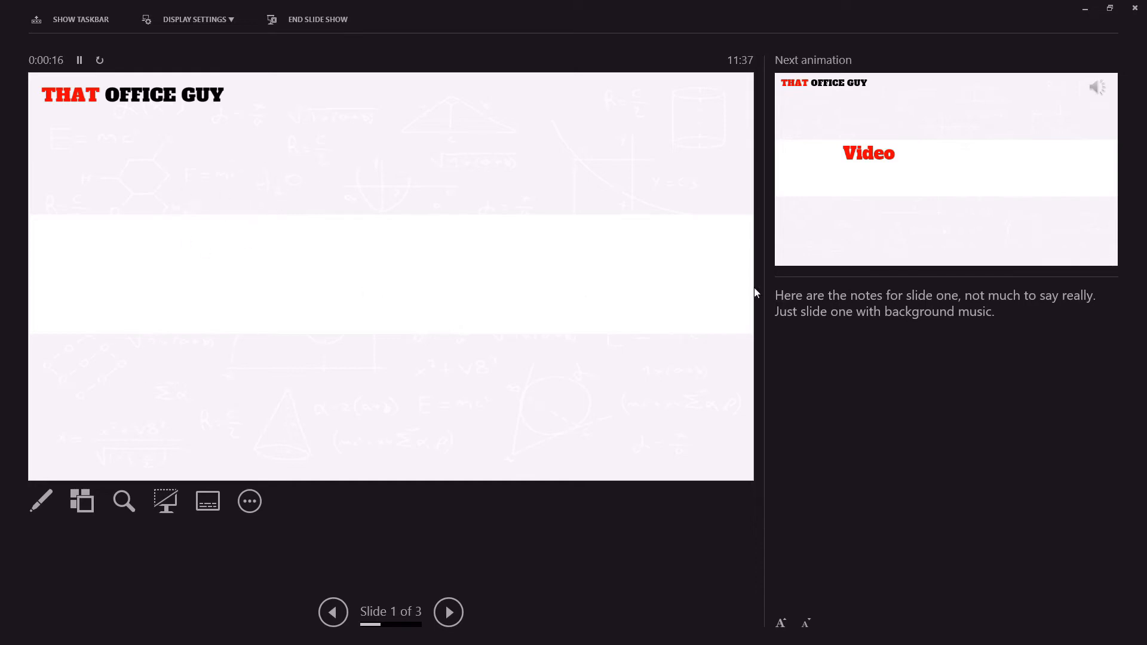
mouse_move(496, 540)
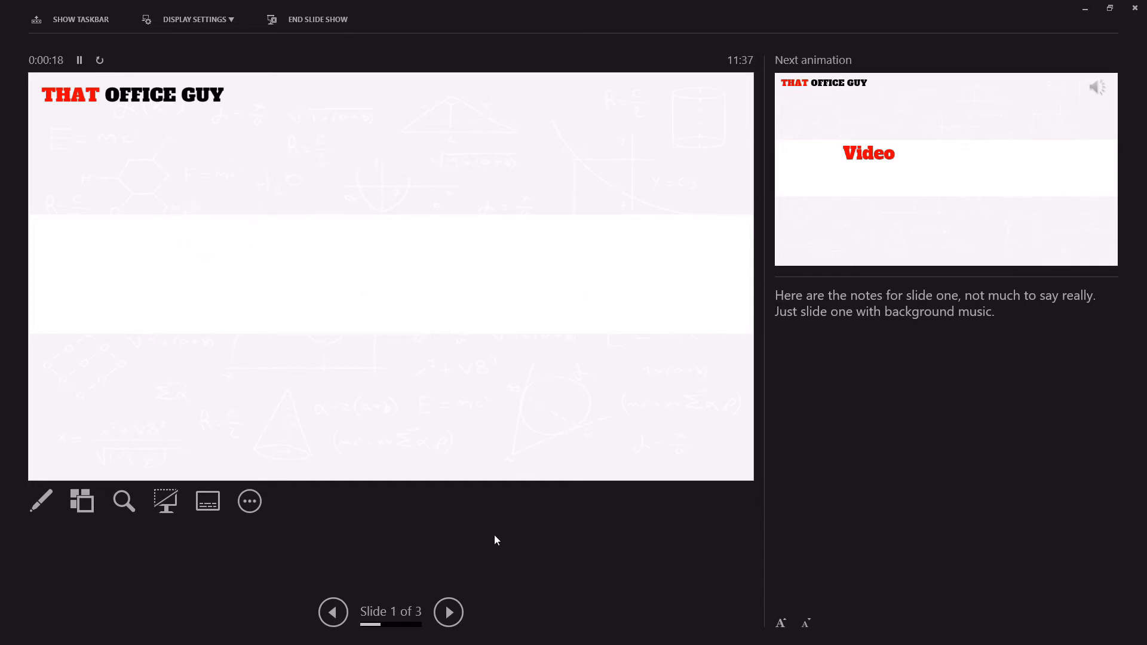
mouse_move(214, 409)
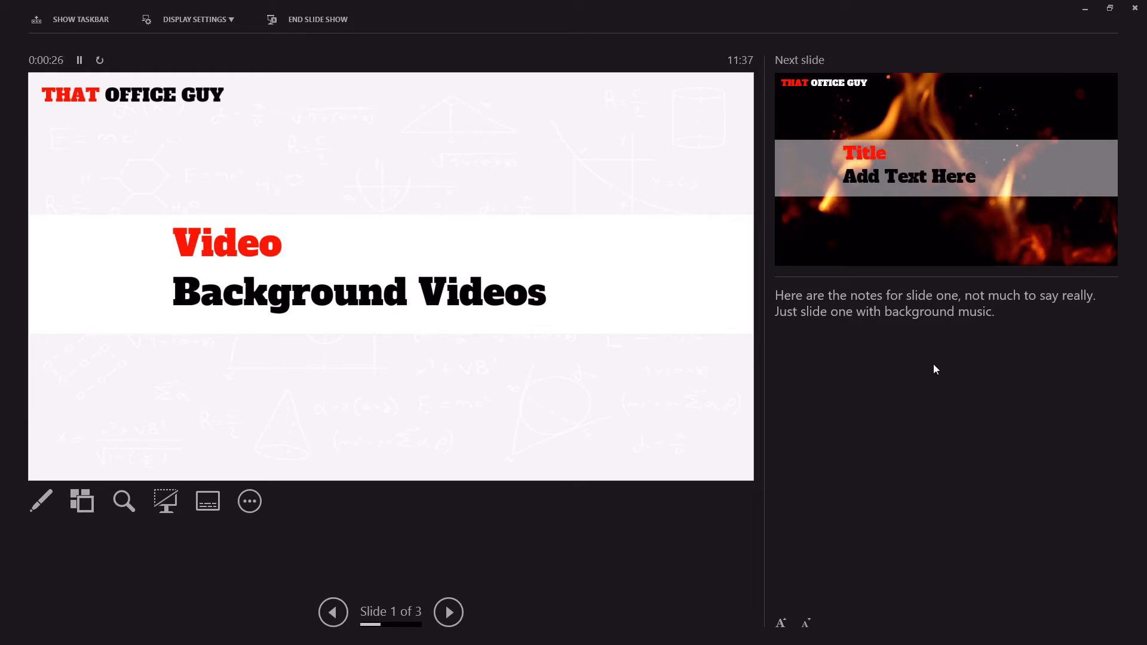
mouse_move(1046, 348)
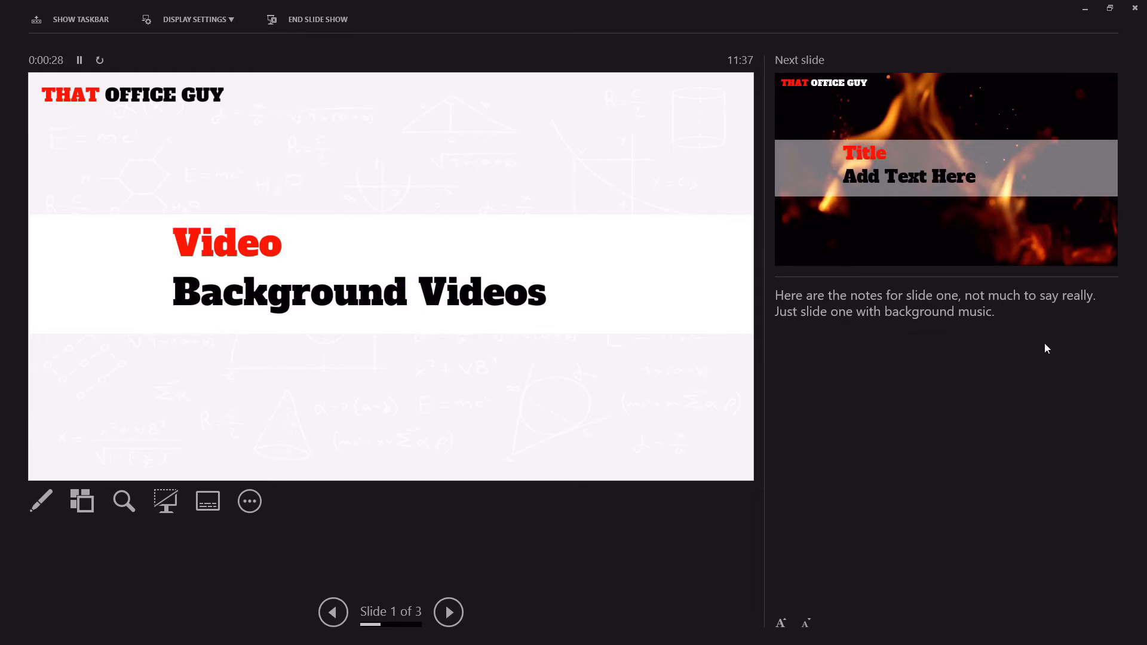
mouse_move(529, 422)
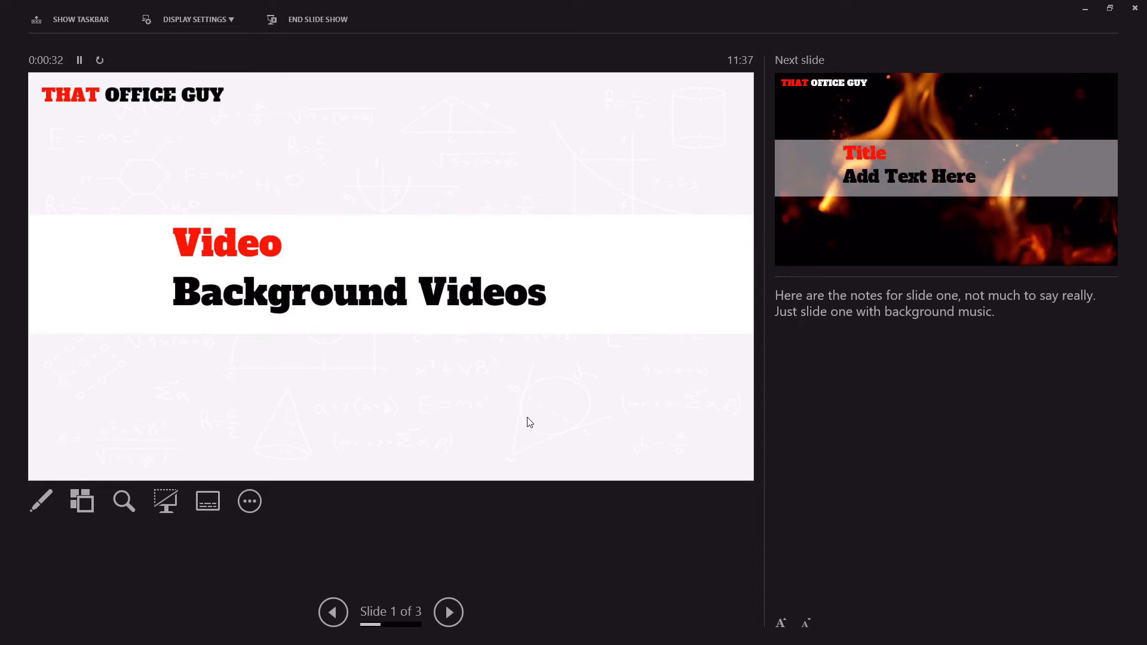
mouse_move(422, 630)
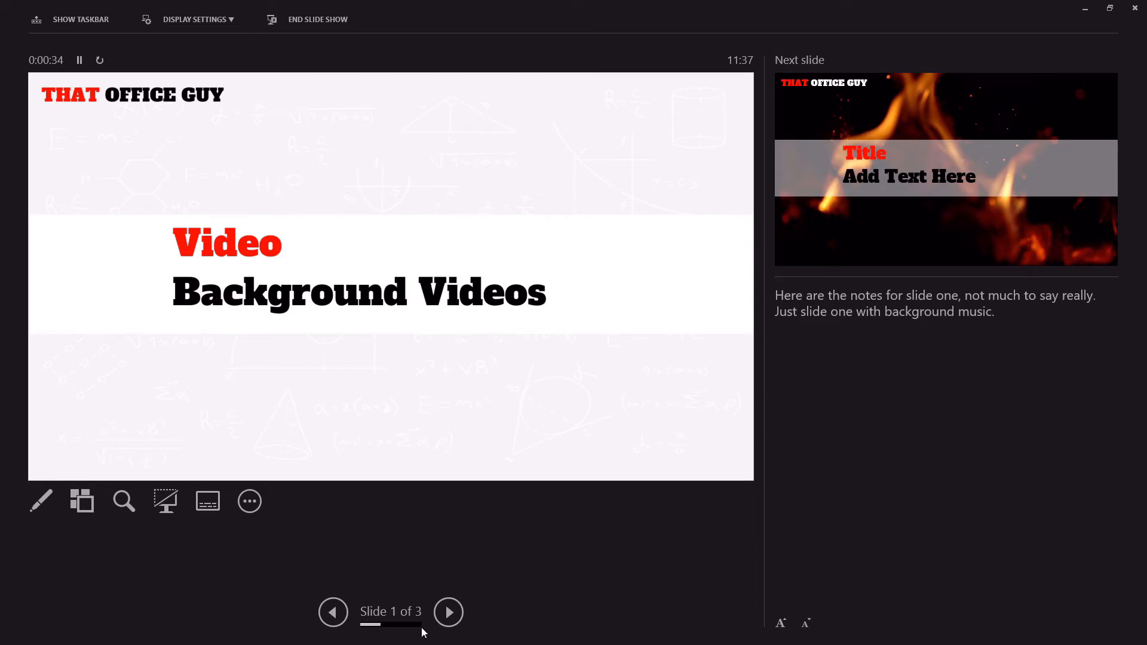
- Advance to the fire-video slide 2 and glance at Display Settings without changing them
left_click(448, 612)
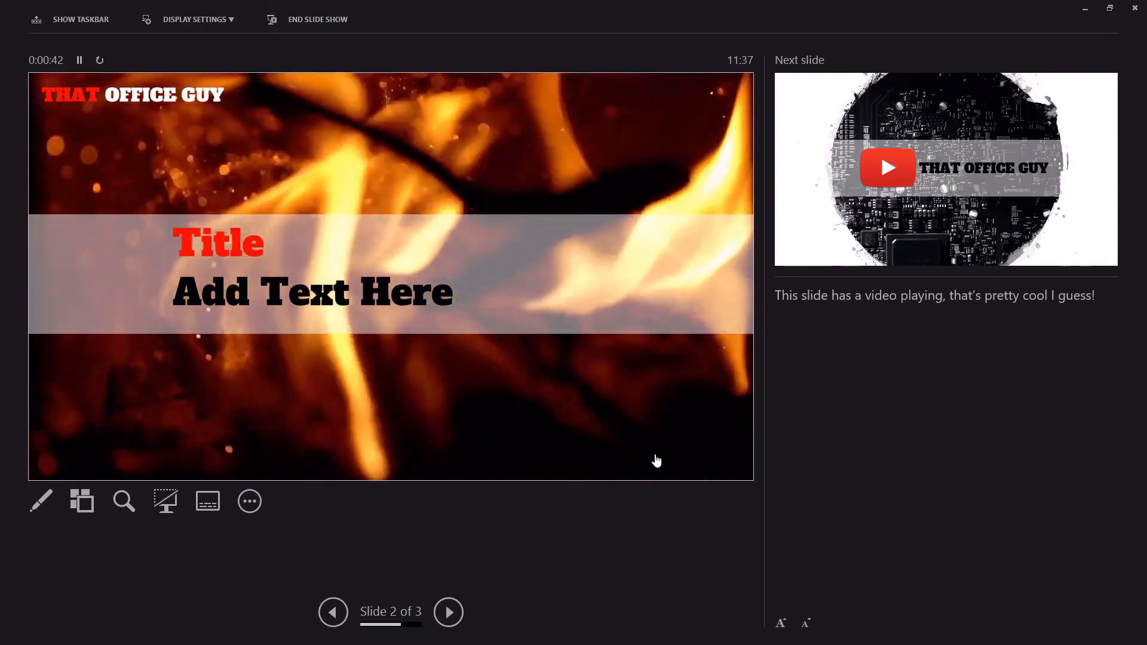
mouse_move(678, 414)
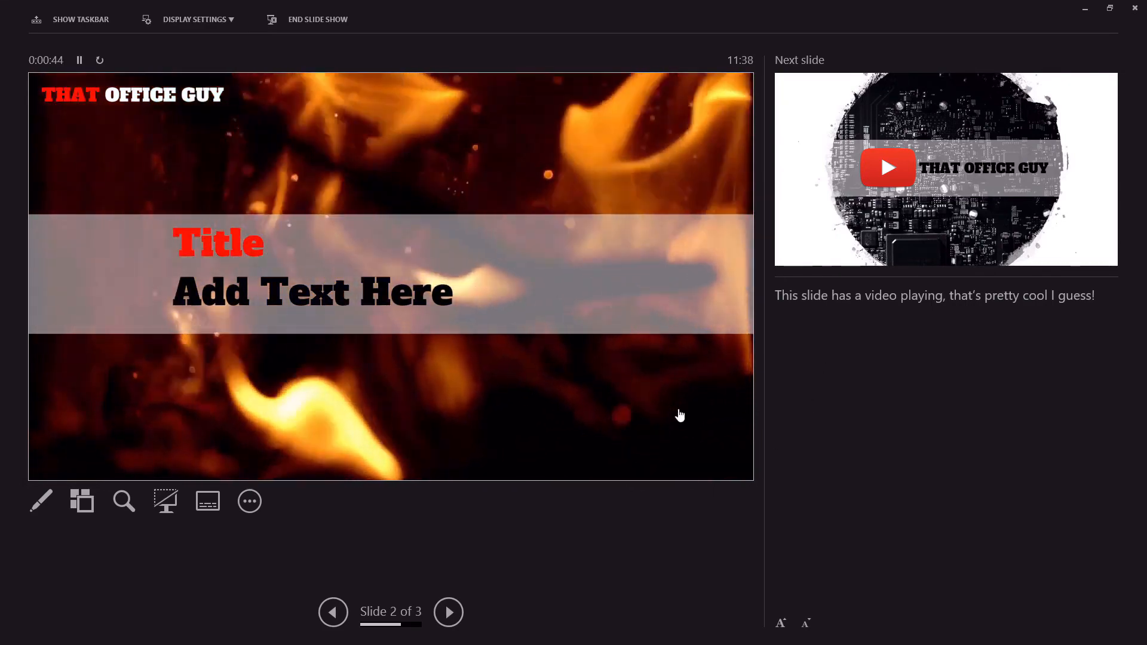
mouse_move(400, 79)
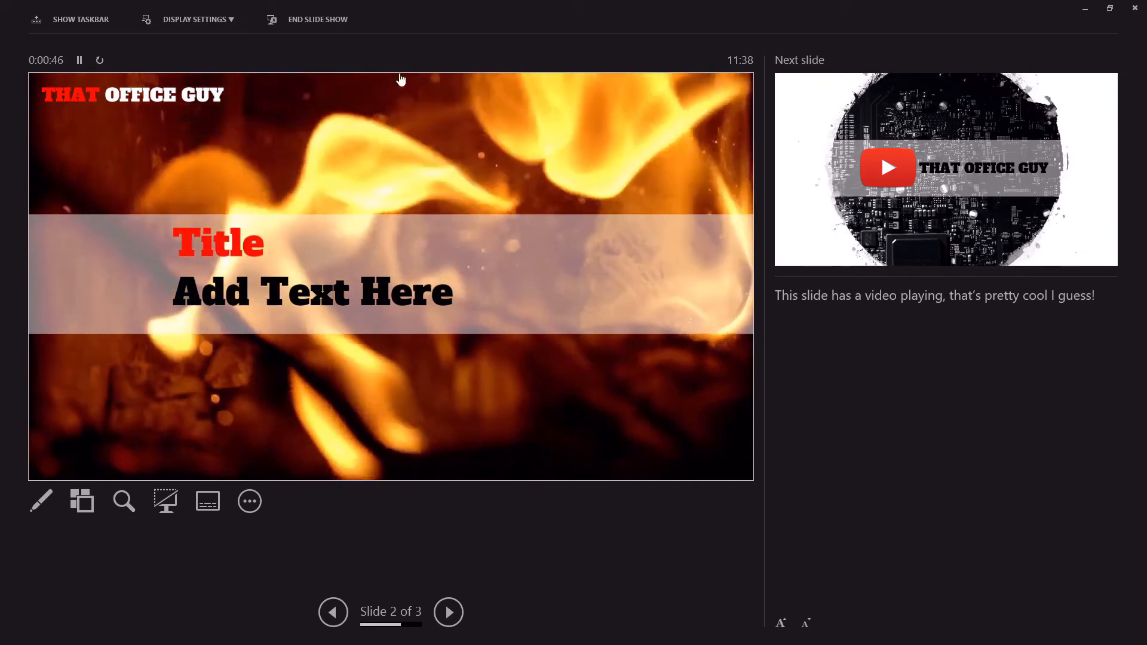
left_click(194, 19)
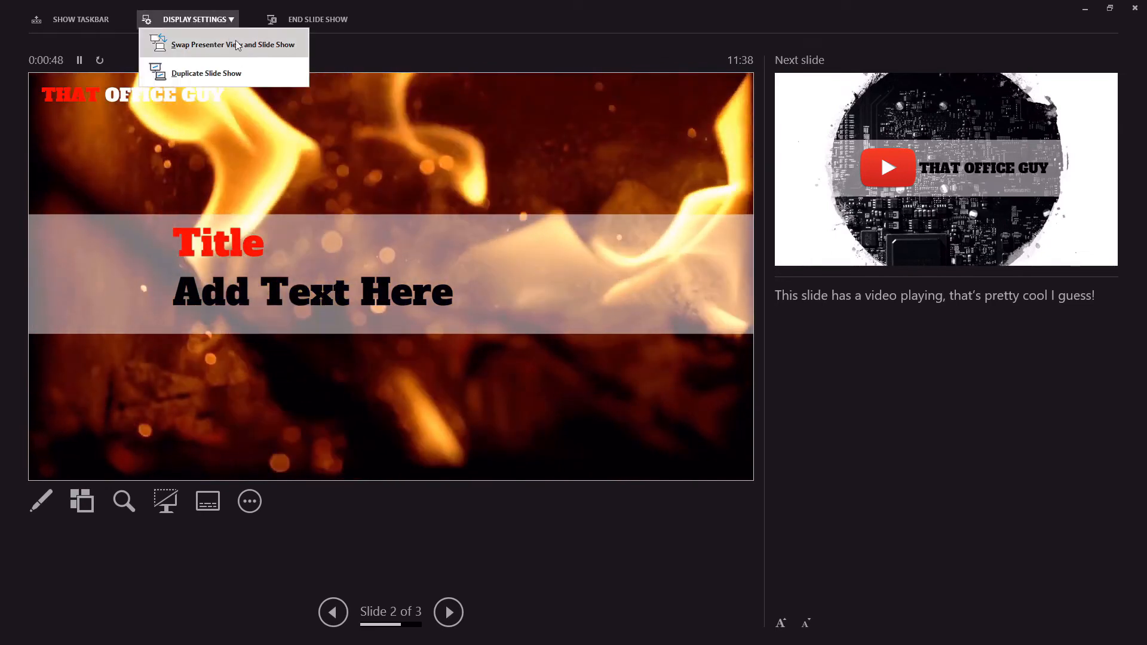
left_click(437, 210)
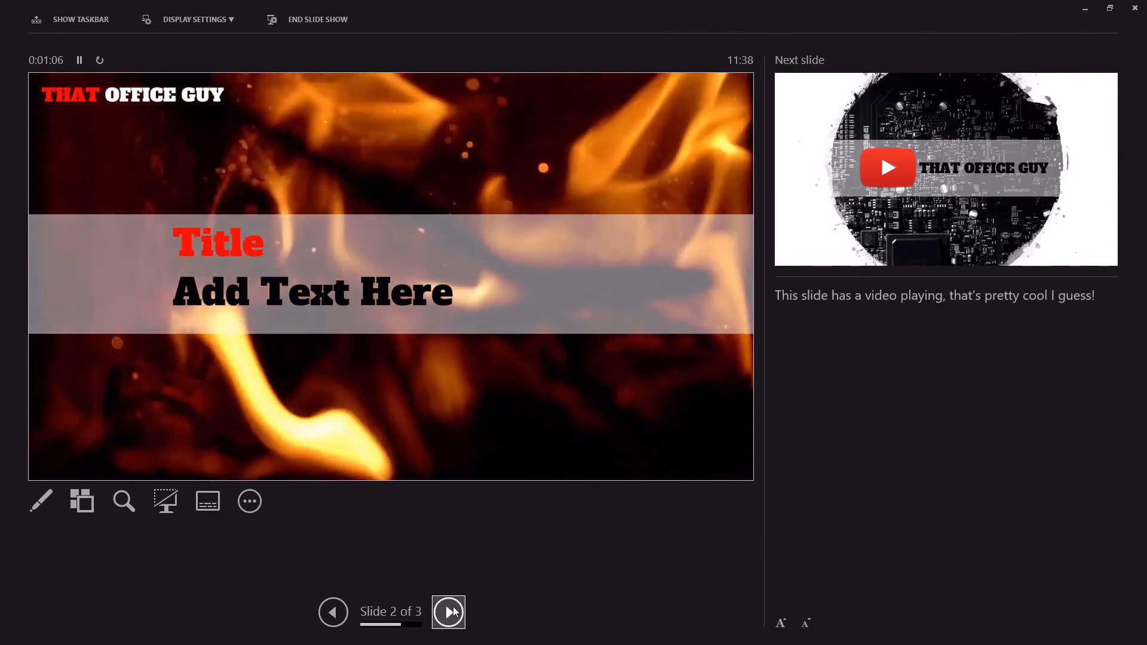
- Advance to slide 3 and end the show, returning to editing
left_click(448, 611)
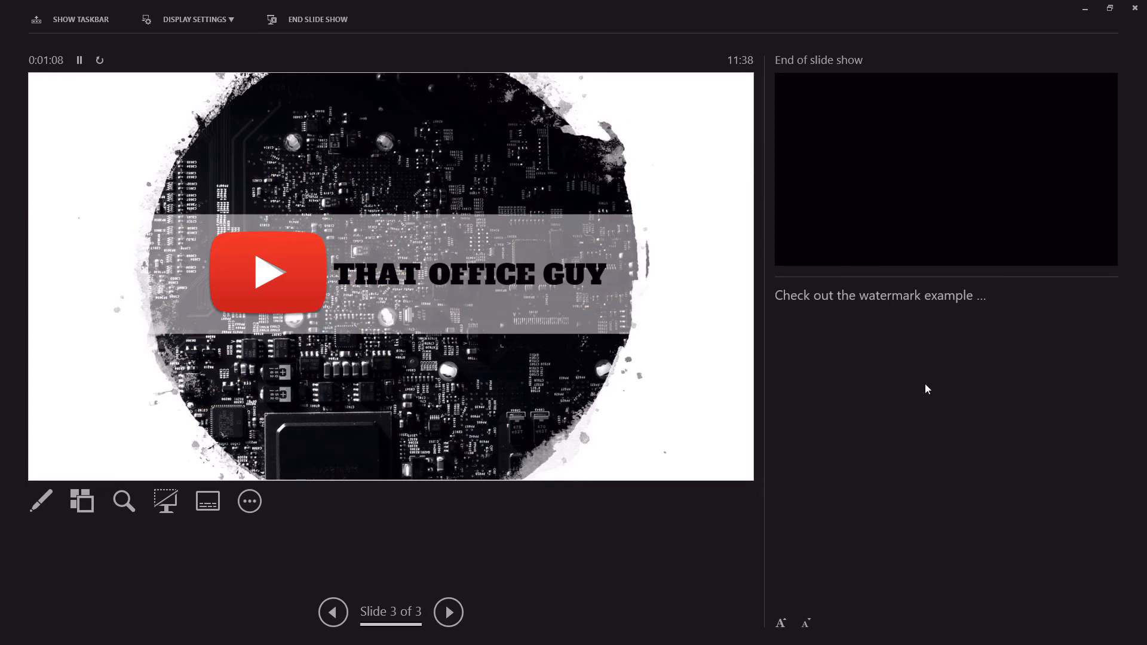
left_click(448, 612)
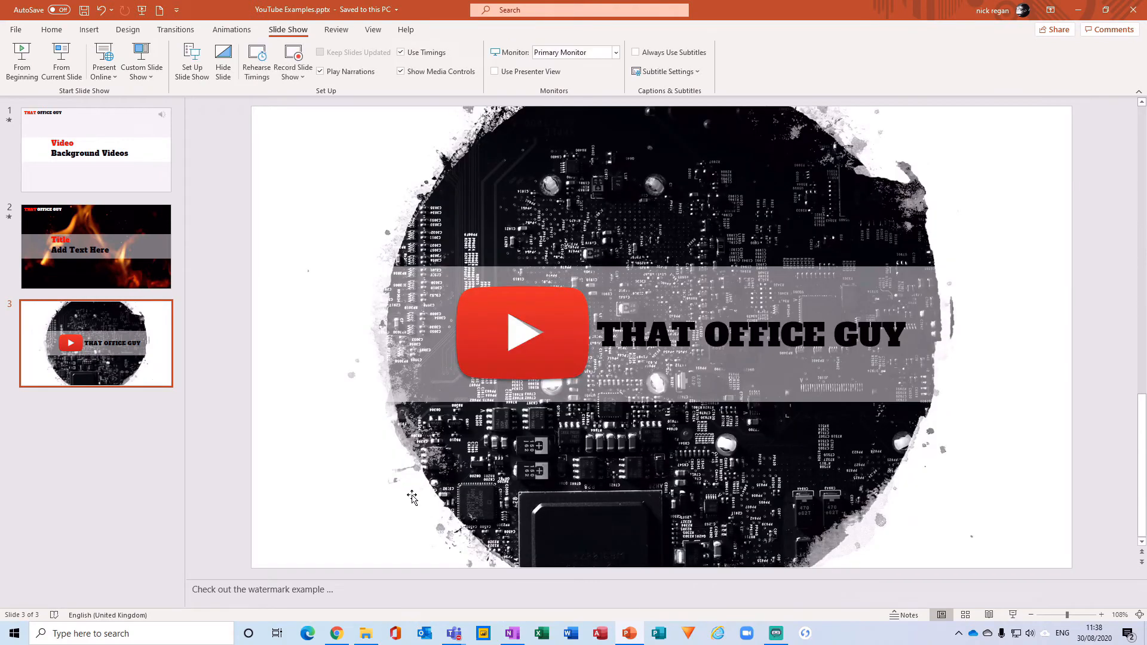
mouse_move(412, 497)
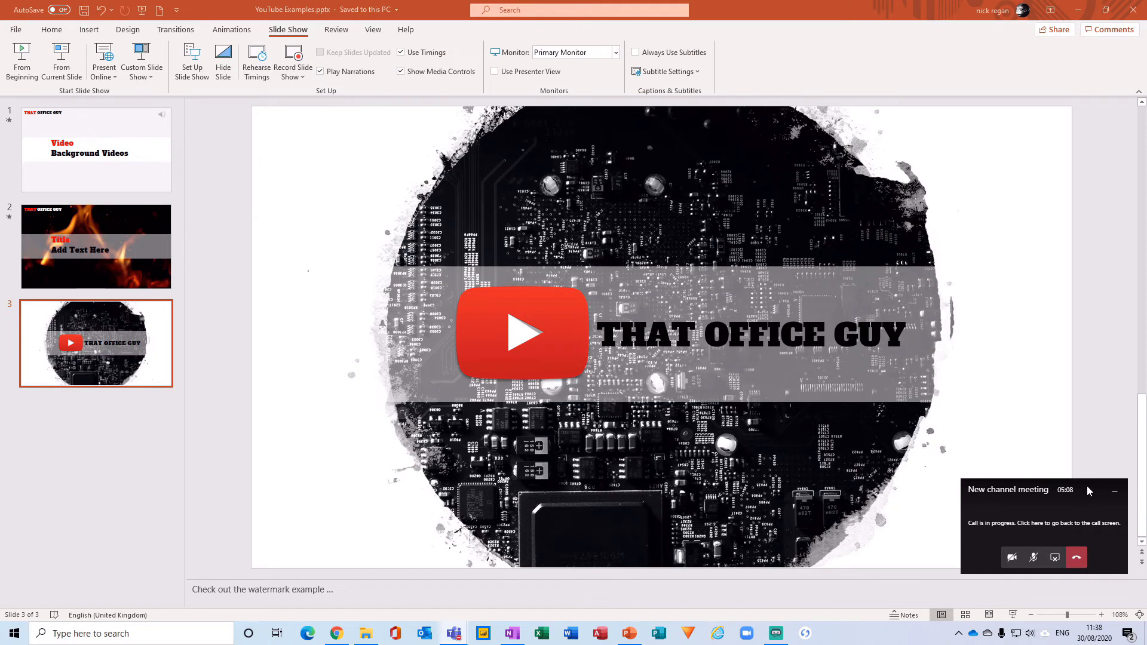
mouse_move(1077, 557)
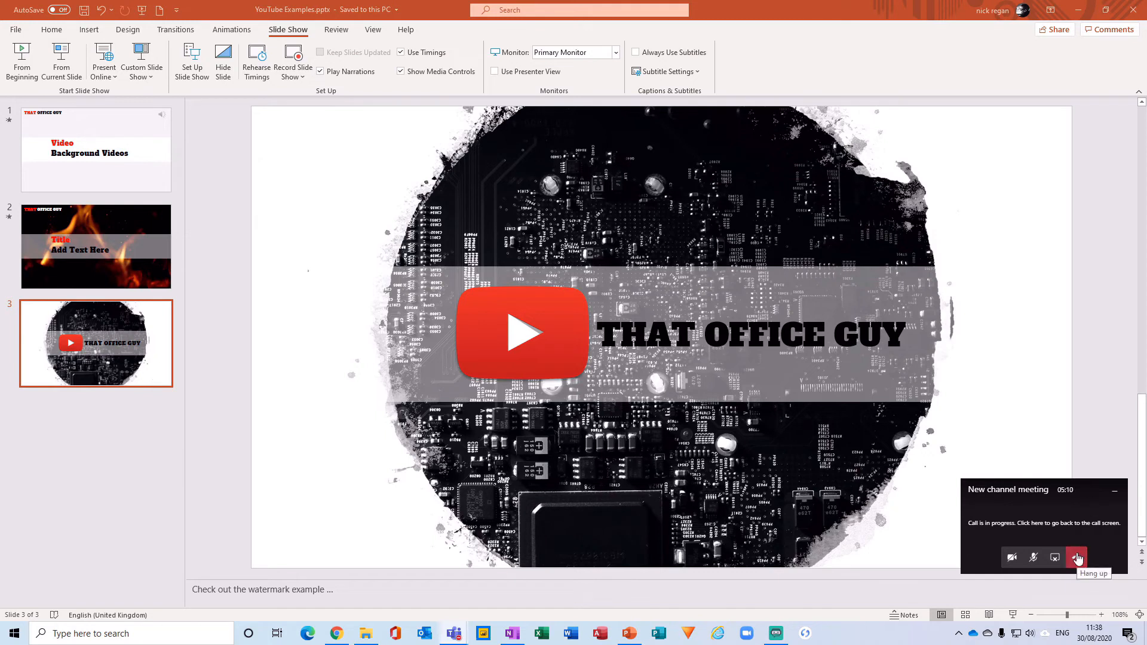
mouse_move(1021, 423)
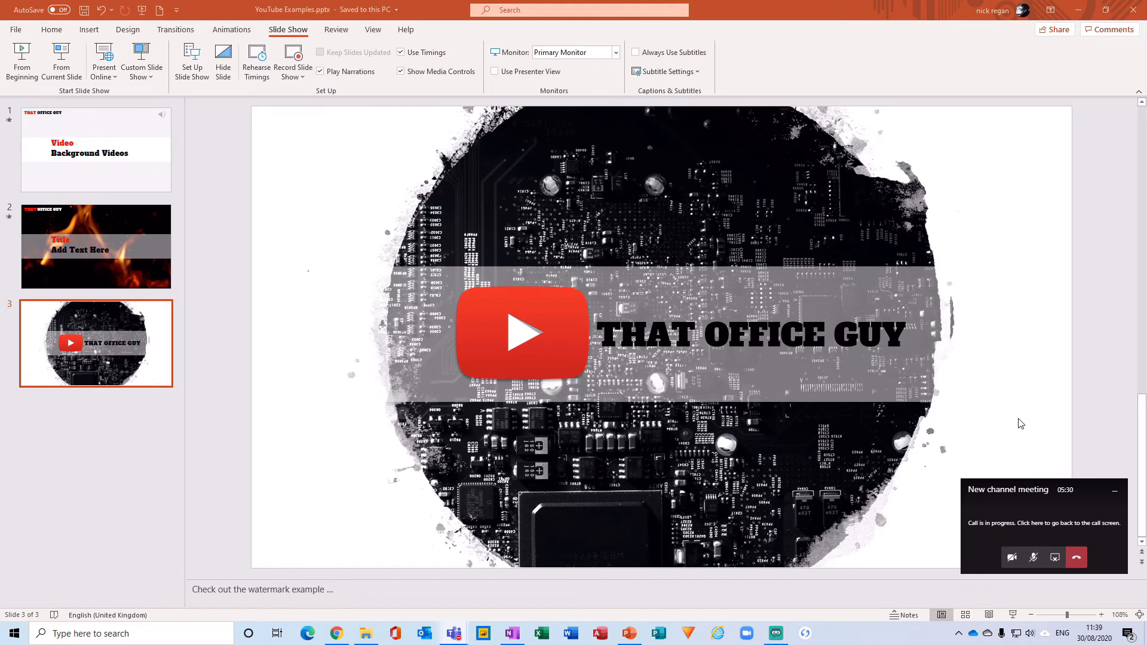
mouse_move(1092, 318)
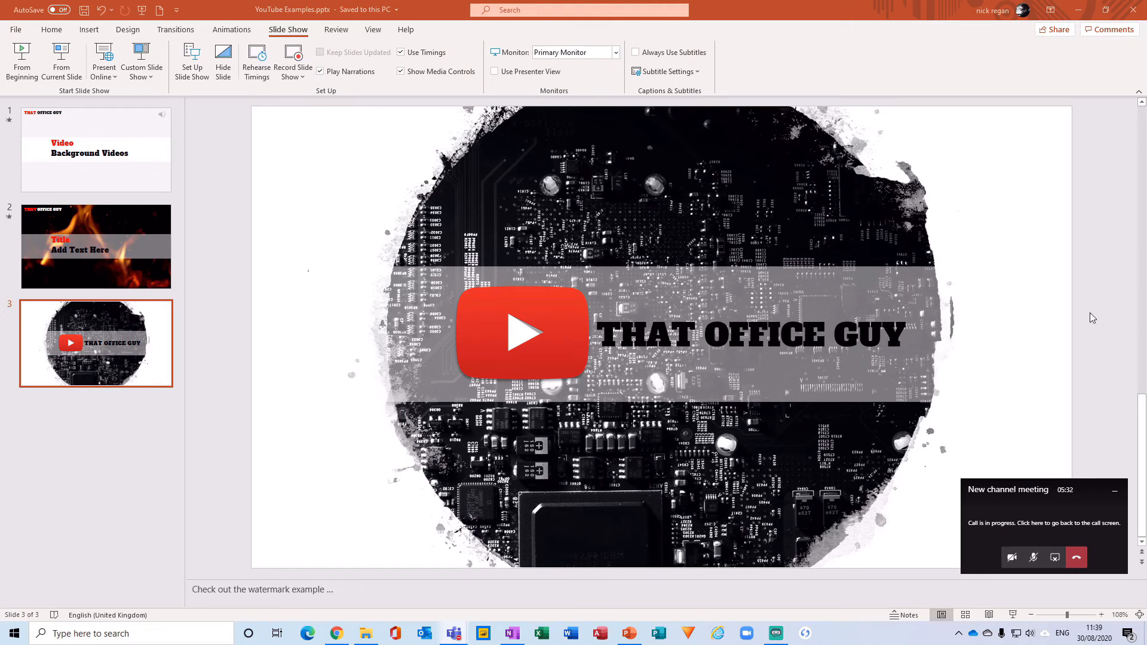
mouse_move(1053, 557)
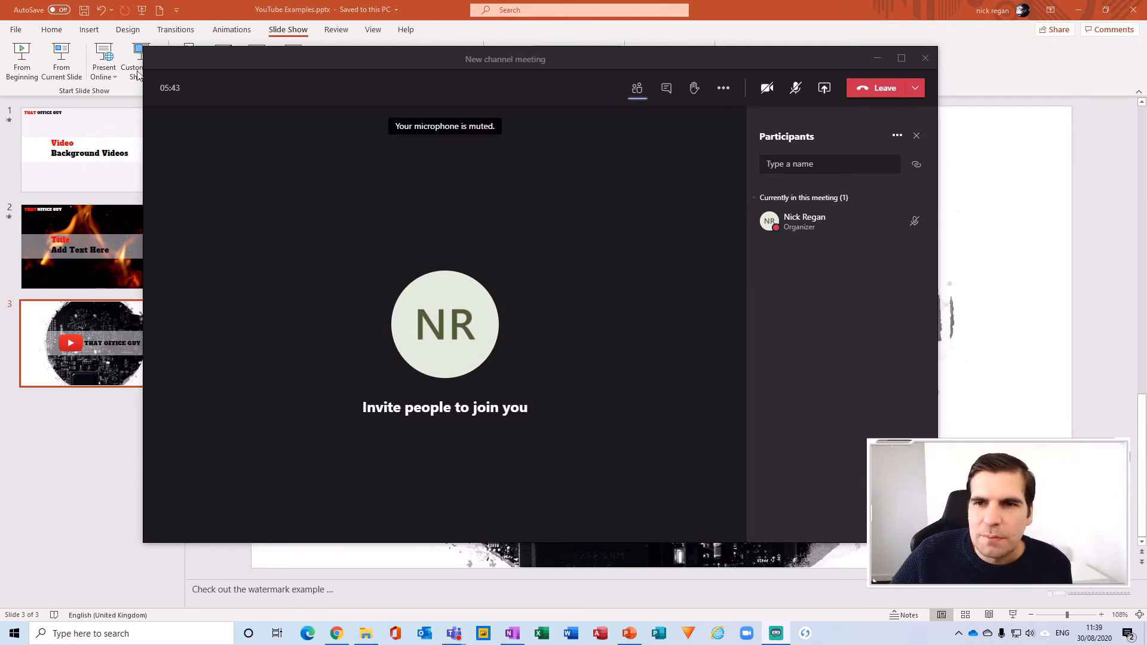
mouse_move(823, 87)
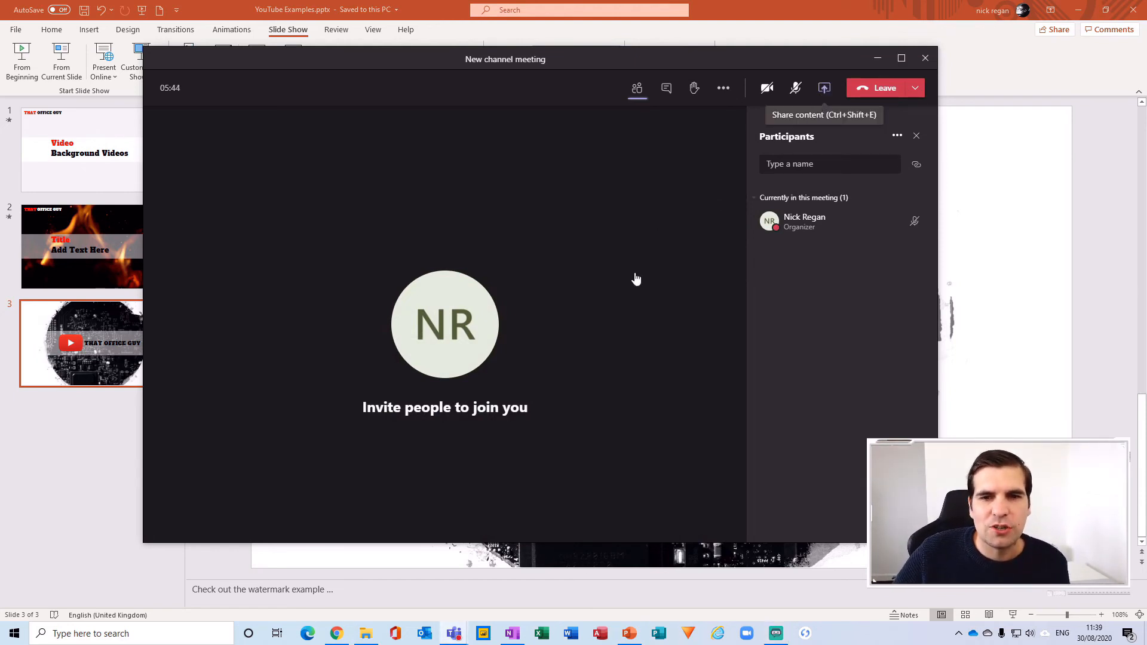
- Restore the meeting window and reopen its Share content options
left_click(823, 87)
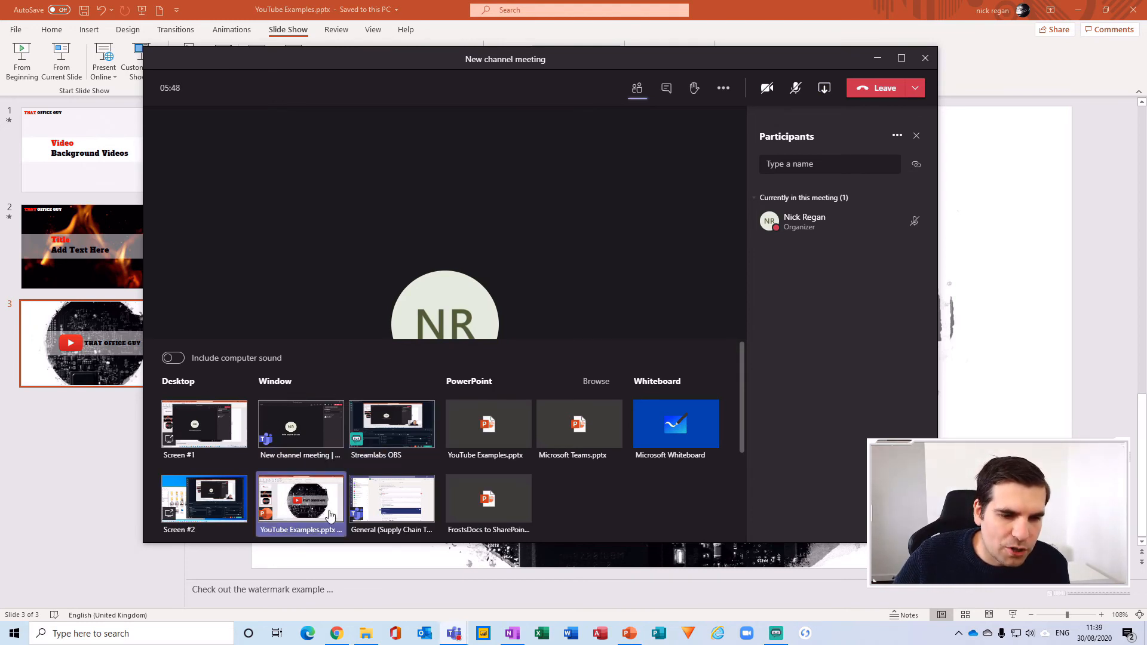
mouse_move(491, 393)
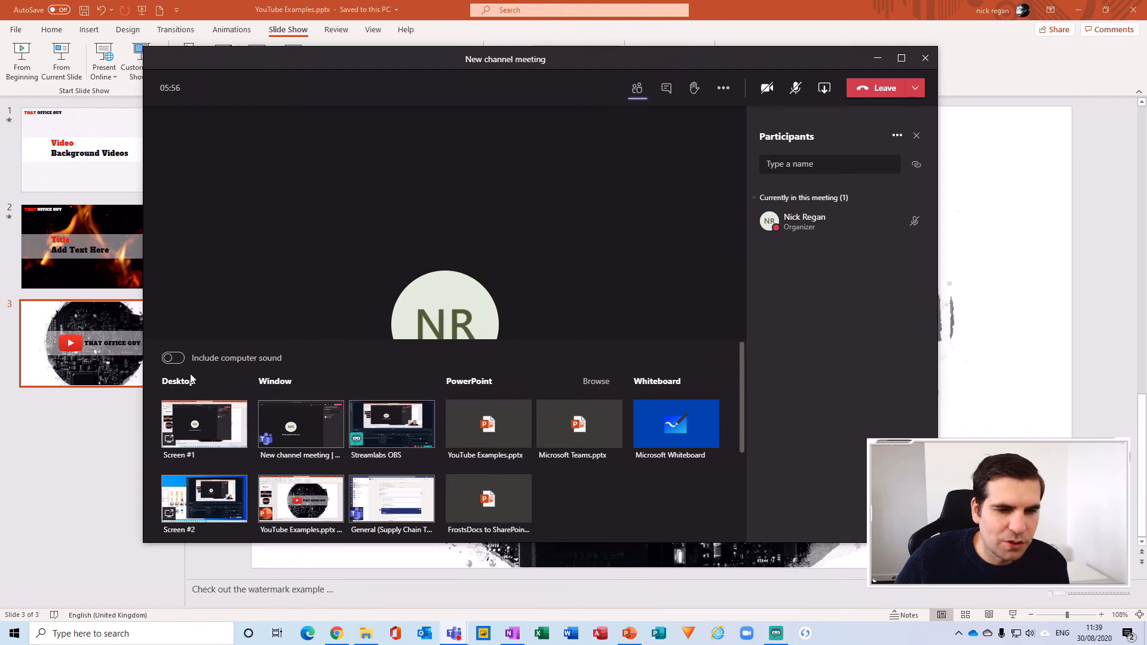
mouse_move(221, 368)
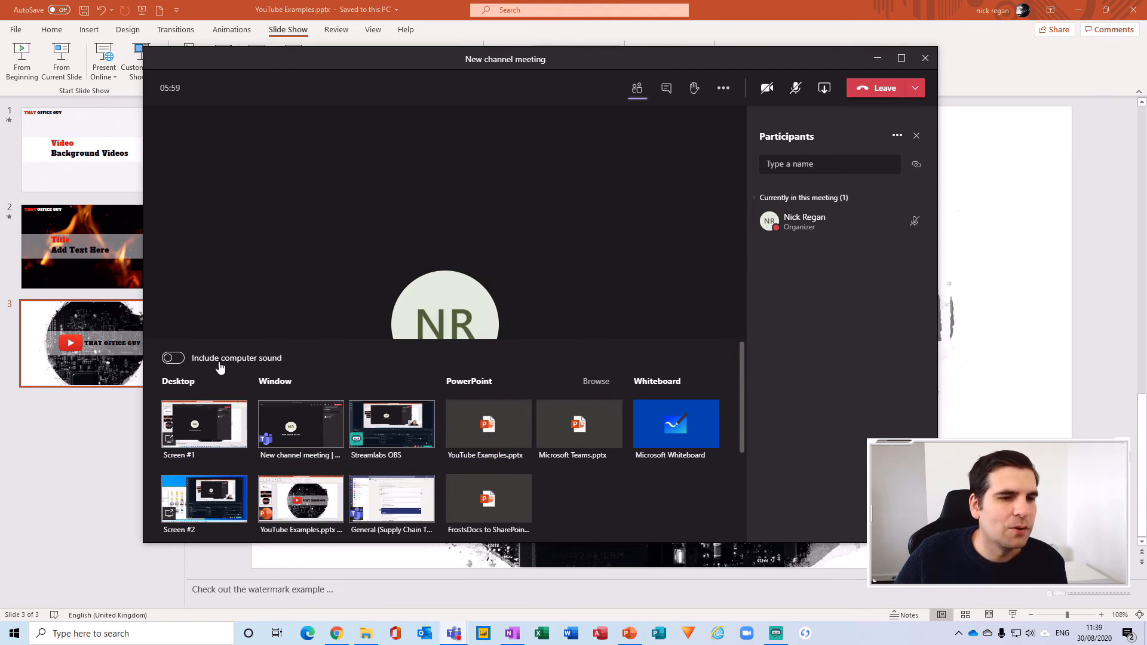
mouse_move(358, 375)
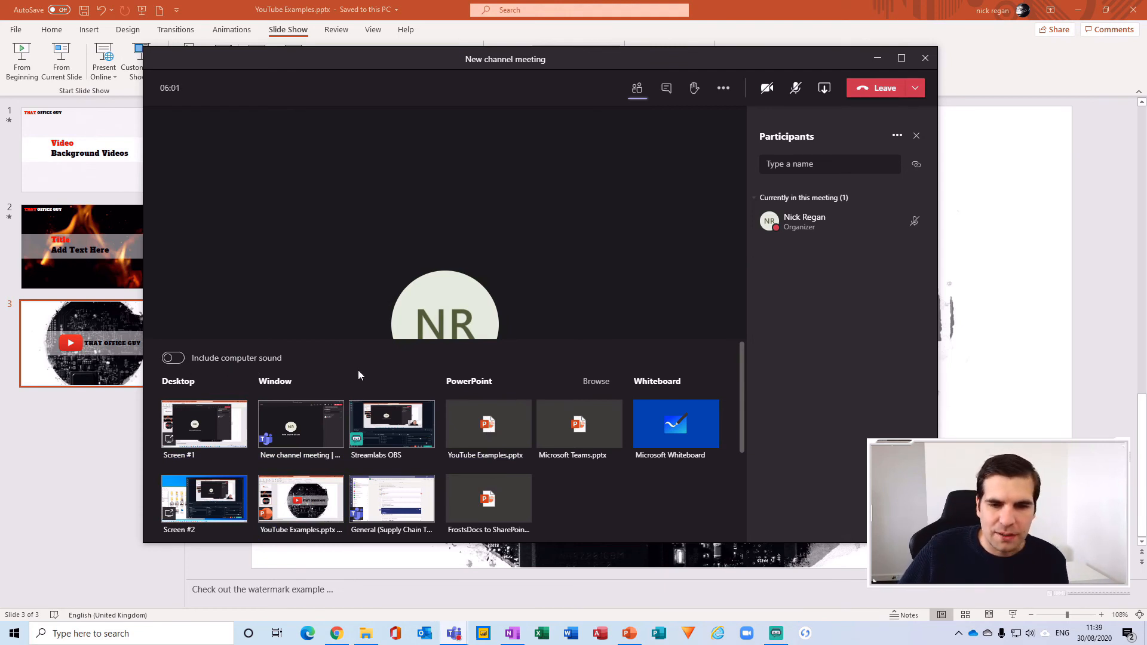